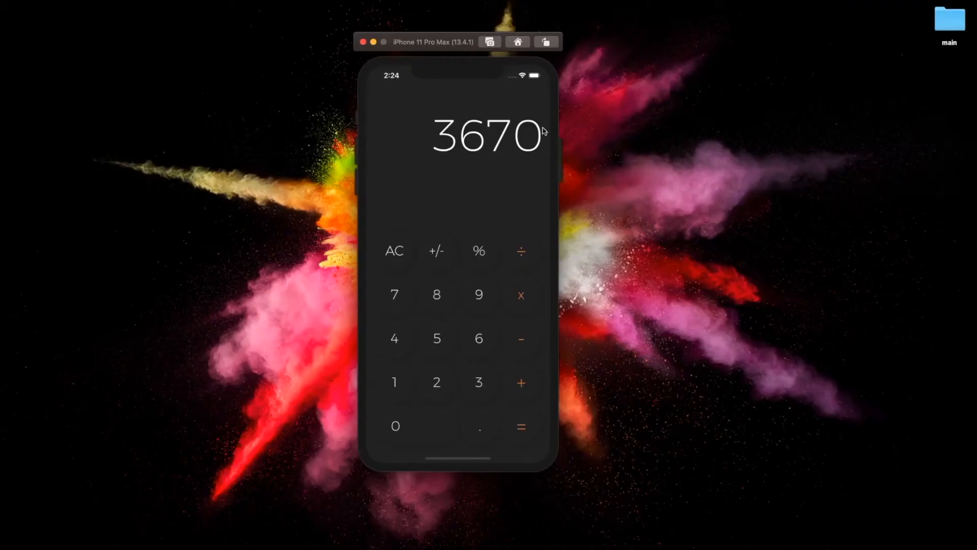
mouse_move(531, 124)
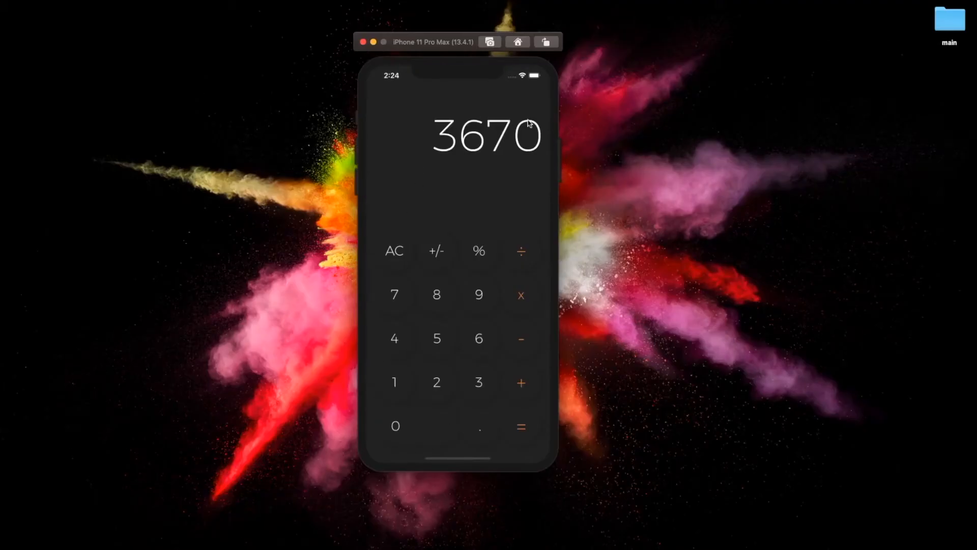
mouse_move(466, 466)
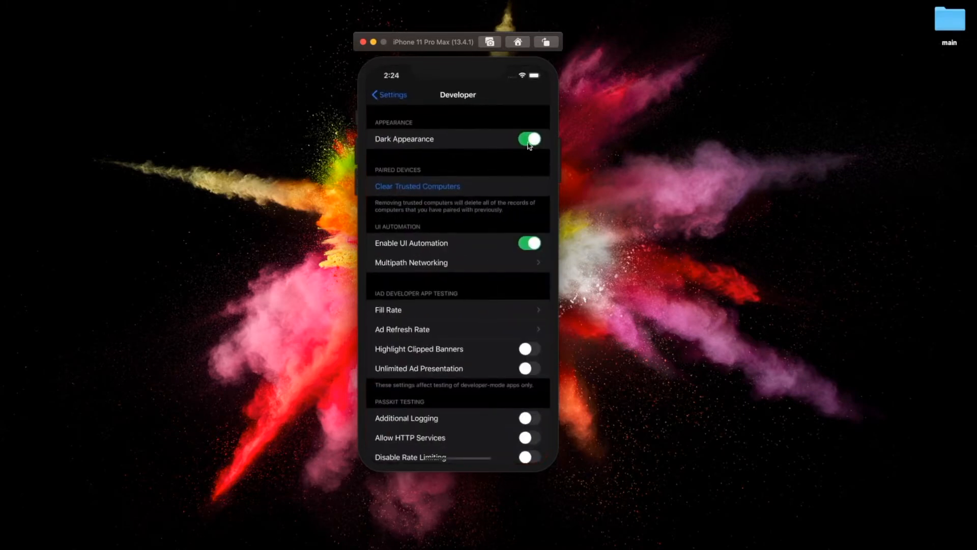
Toggle the Simulator's Dark Appearance switch to compare the calculator's light and dark looks.
click(529, 139)
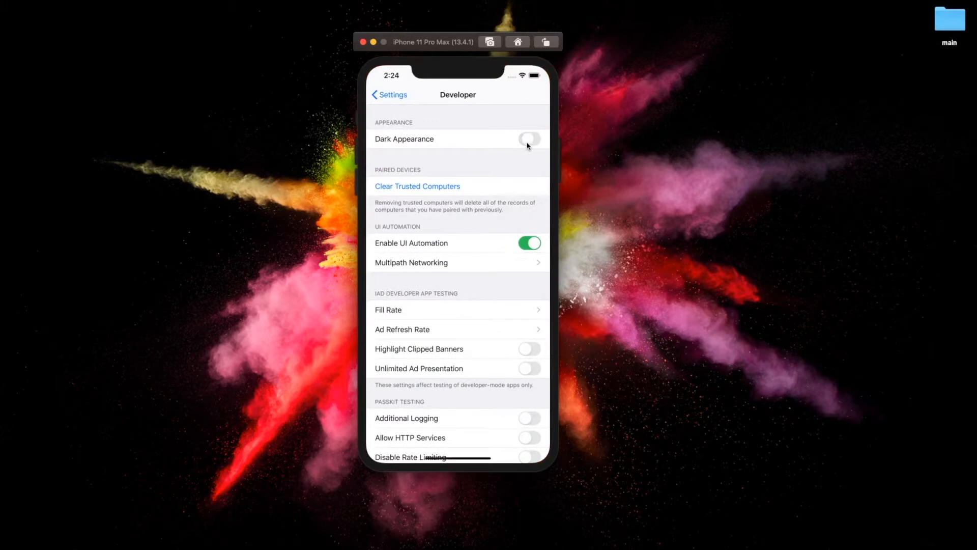
click(530, 139)
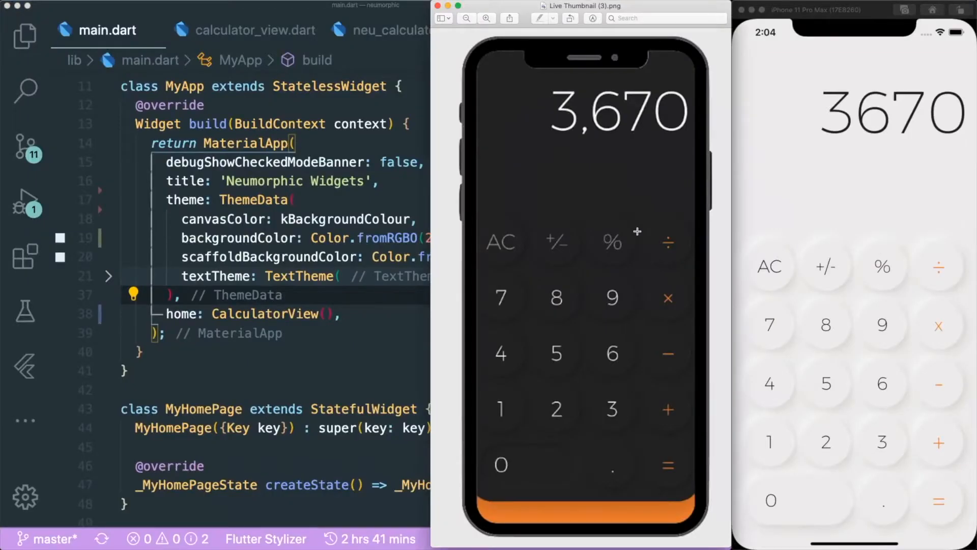
mouse_move(538, 83)
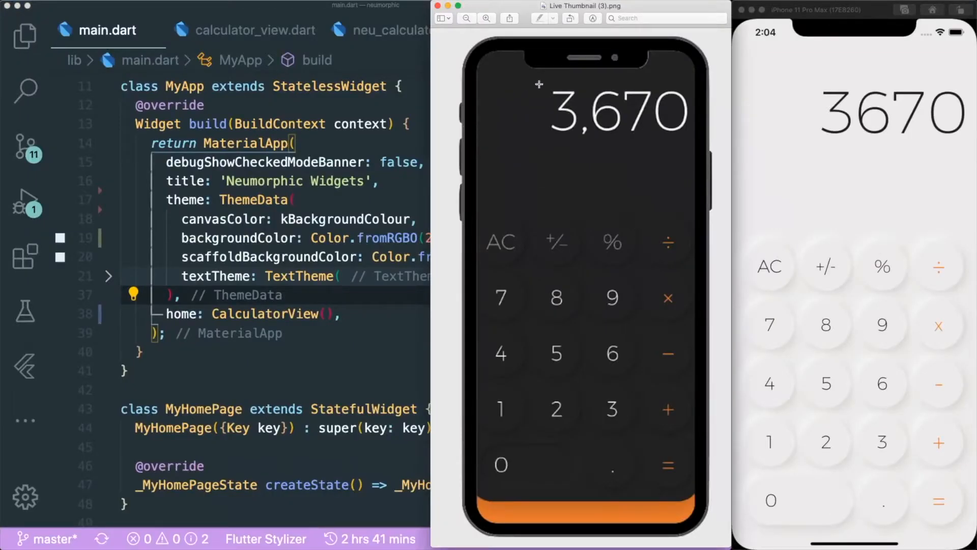
mouse_move(570, 148)
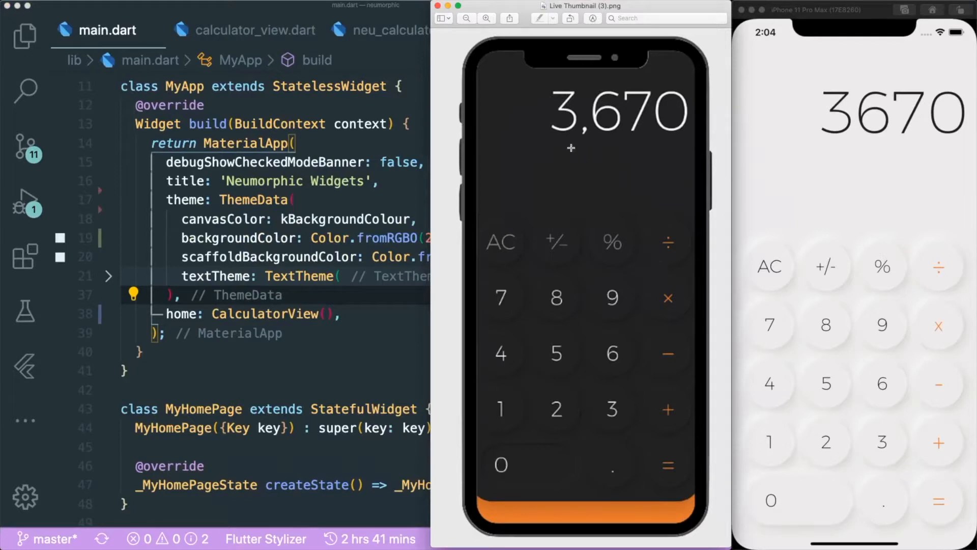
mouse_move(512, 98)
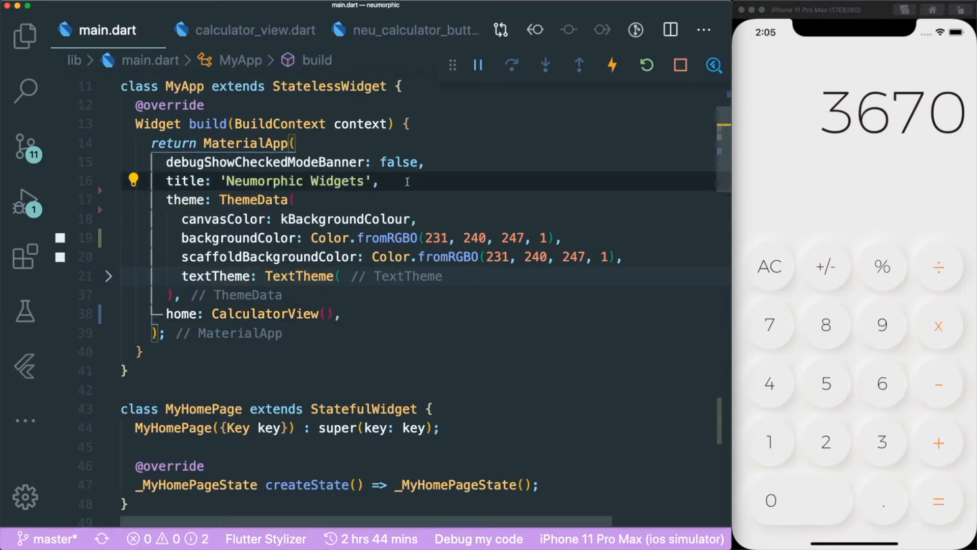
Add darkTheme: ThemeData(brightness: Brightness.dark, canvasColor: kDarkBackgroundColour) to MaterialApp in main.dart.
key(Enter)
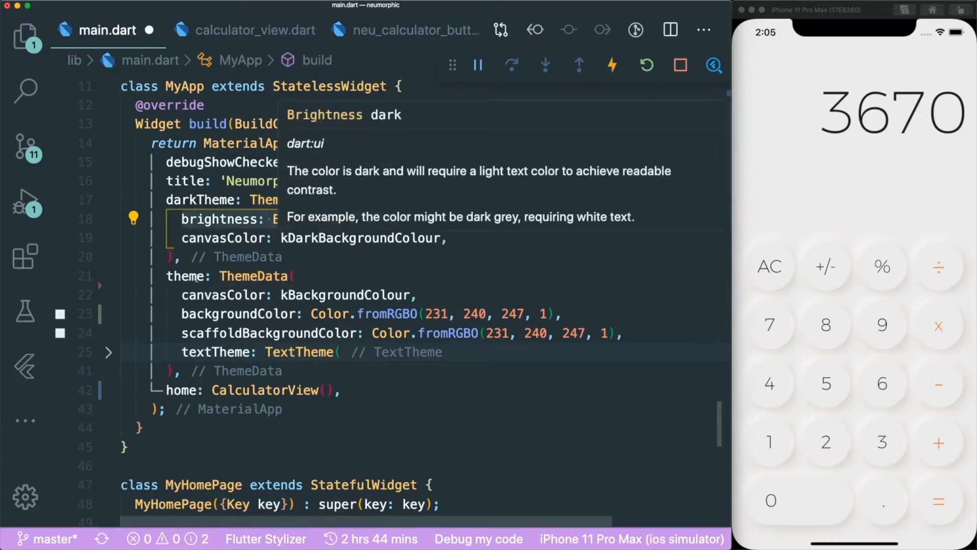
click(481, 243)
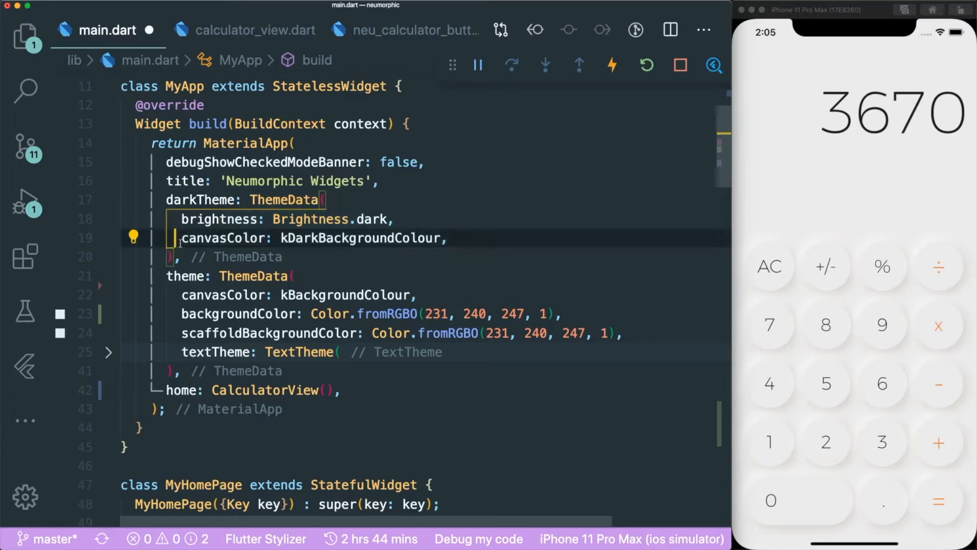
Look up Material's definition from calculator_view.dart, scroll material.dart's MaterialType docs, then return to main.dart.
click(253, 29)
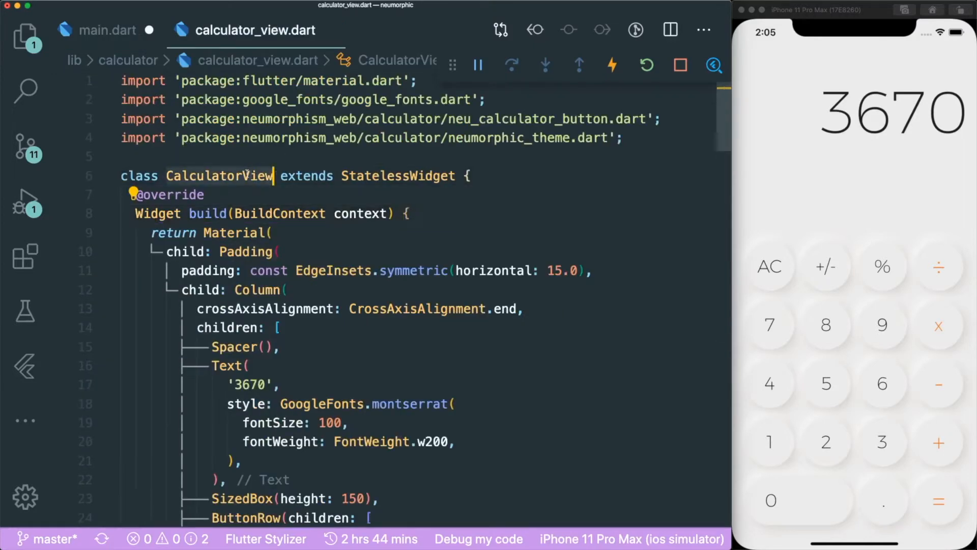
double_click(218, 176)
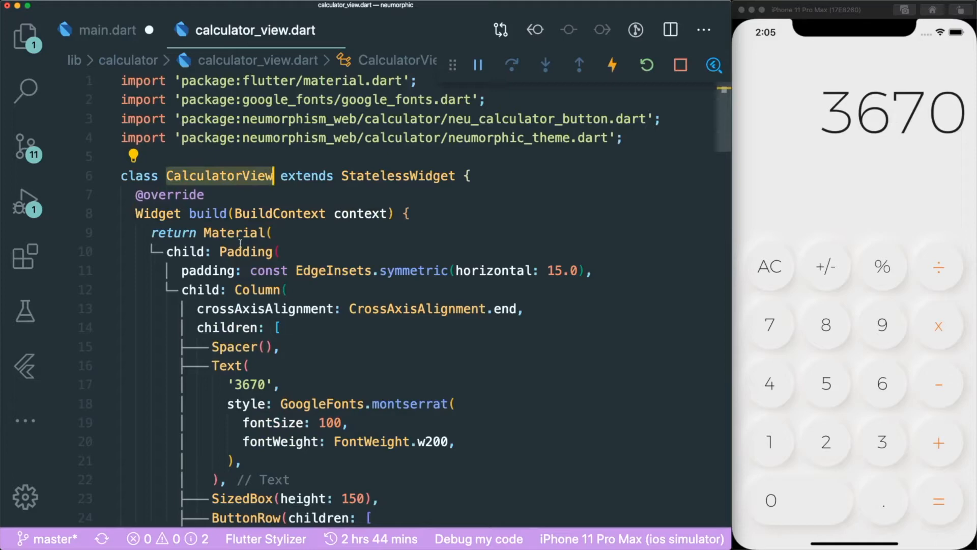
mouse_move(237, 232)
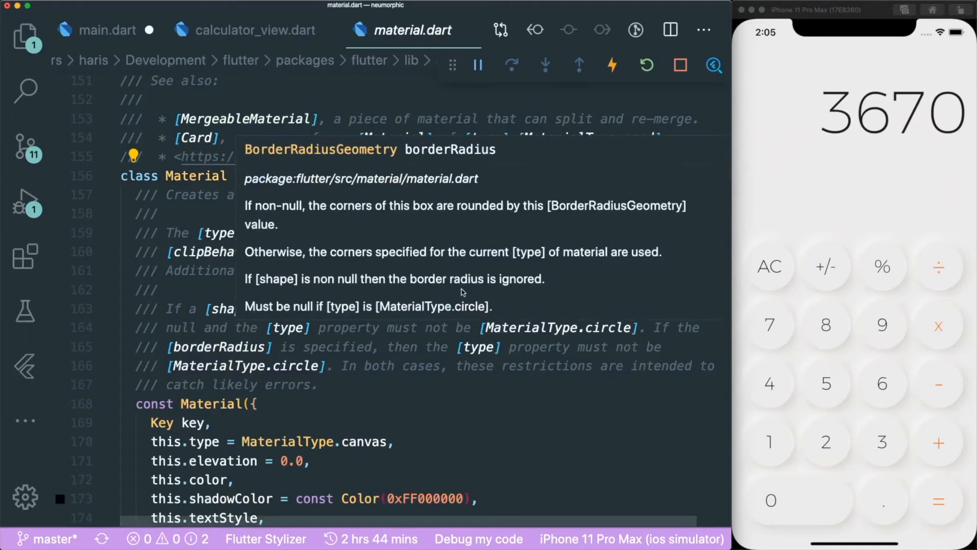
scroll(down, 3)
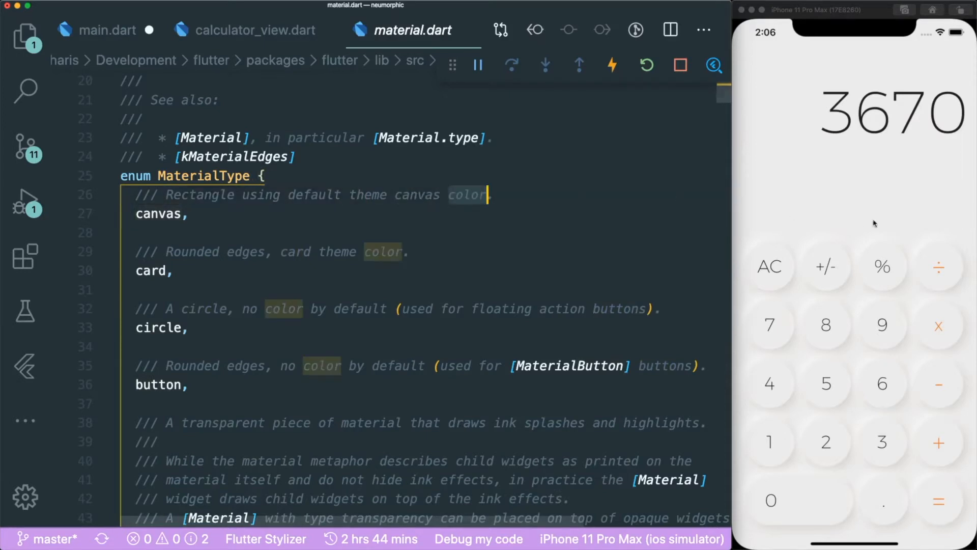
click(104, 30)
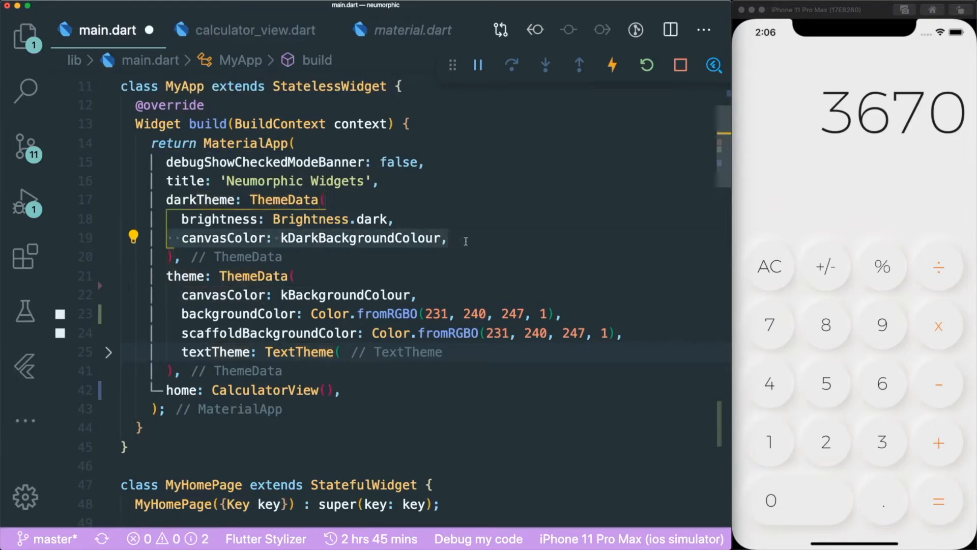
mouse_move(427, 238)
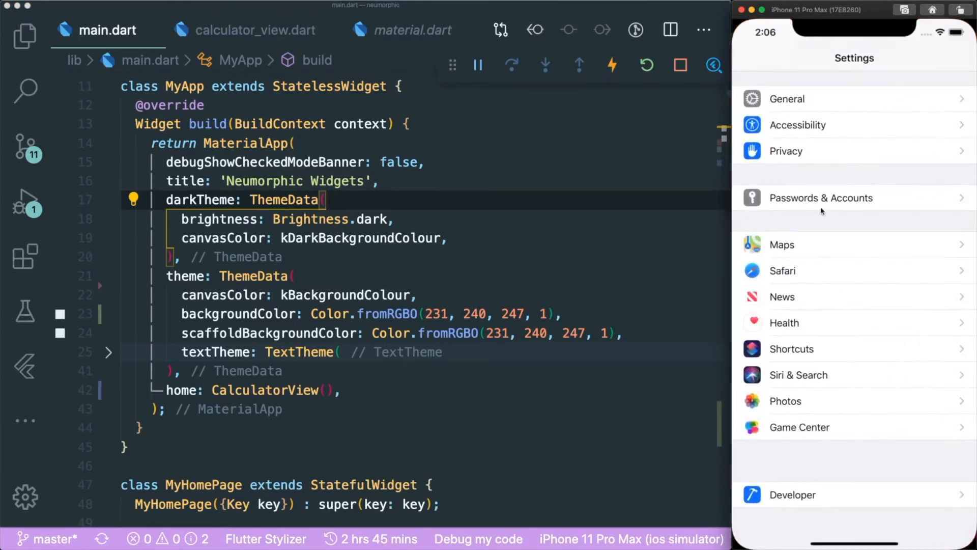
Switch Dark Appearance on in the Simulator's Developer settings.
click(792, 495)
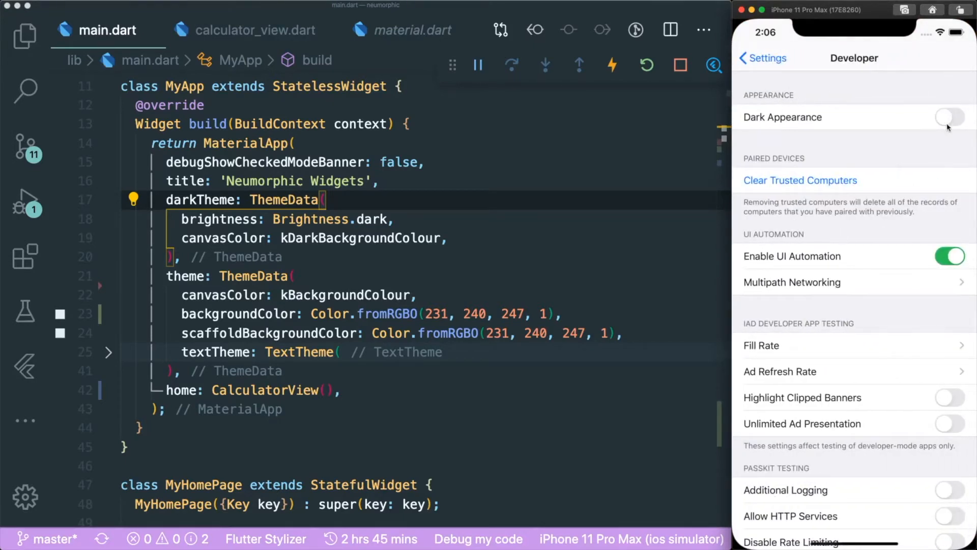
click(948, 117)
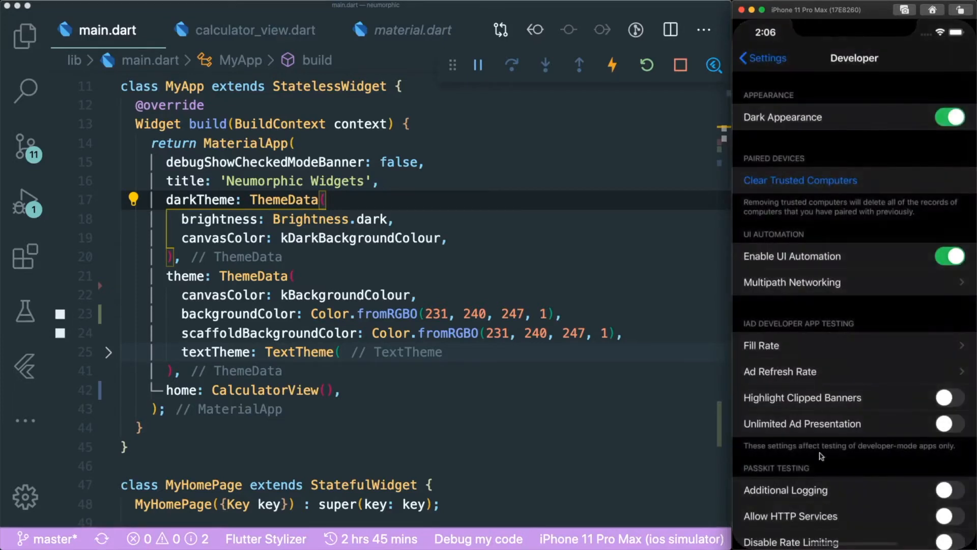
mouse_move(831, 536)
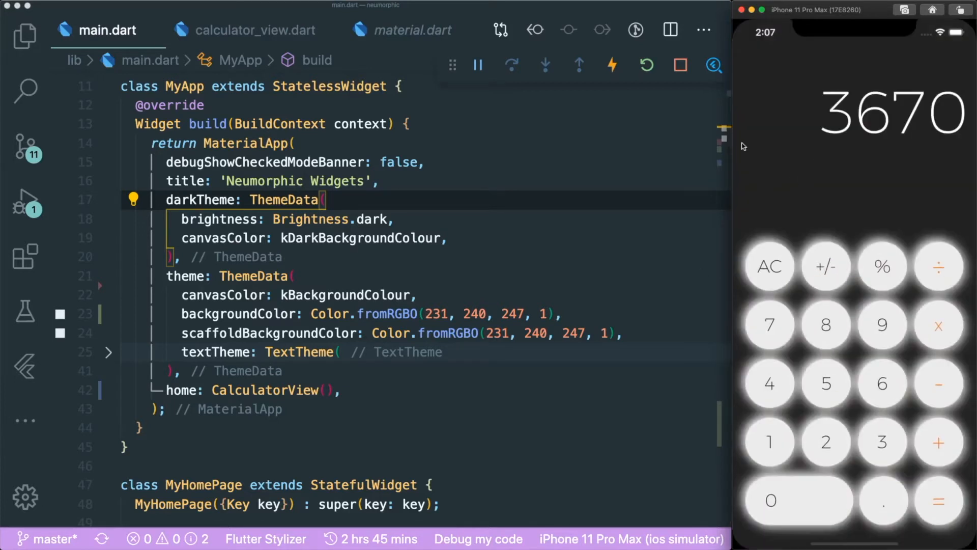
mouse_move(794, 176)
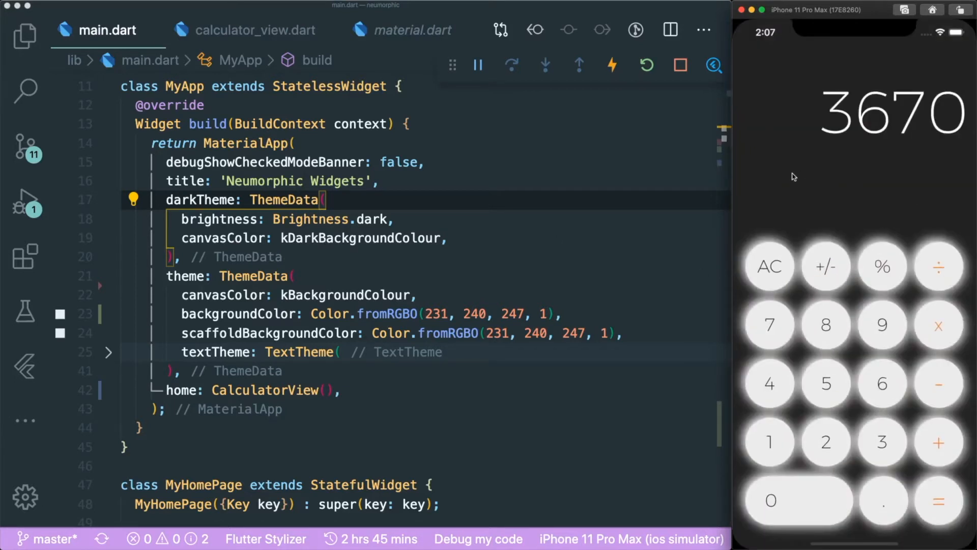
mouse_move(786, 118)
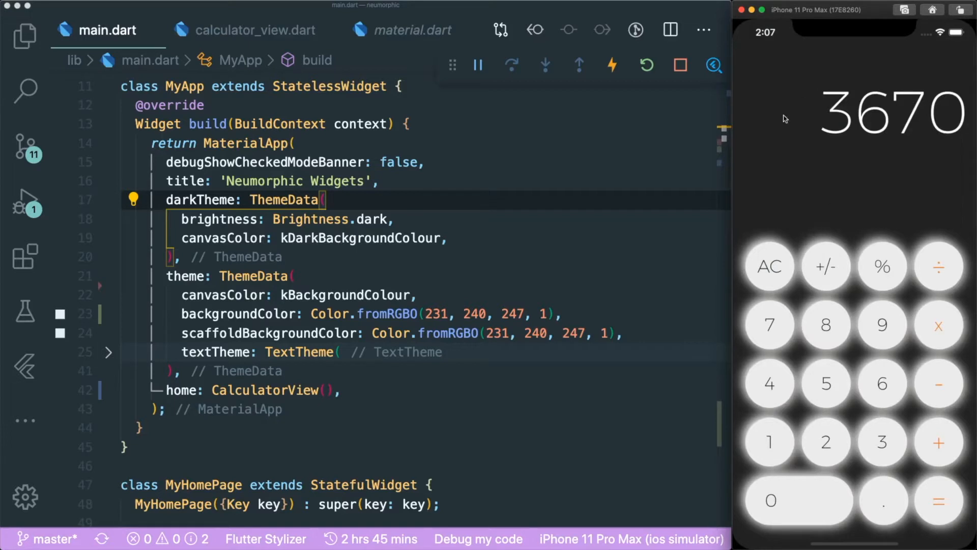
mouse_move(230, 250)
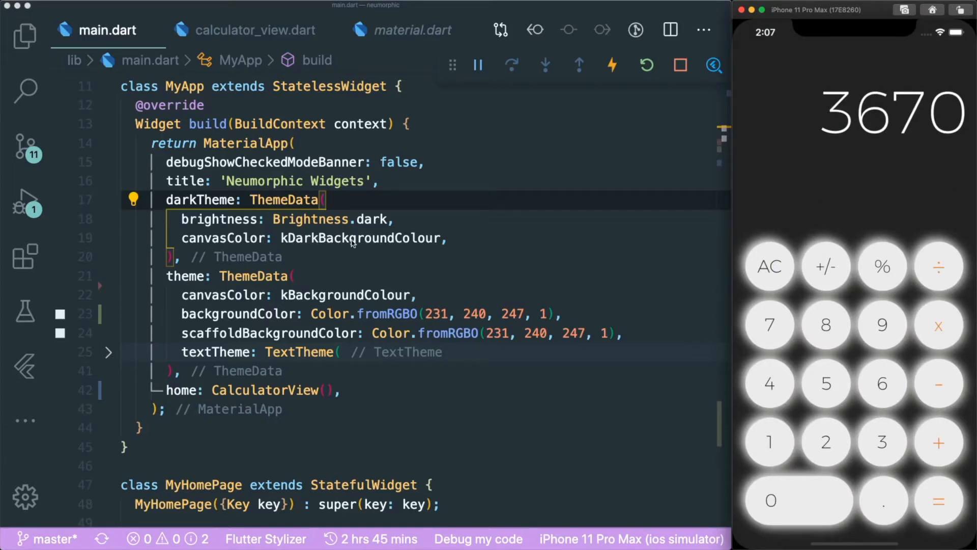
mouse_move(833, 81)
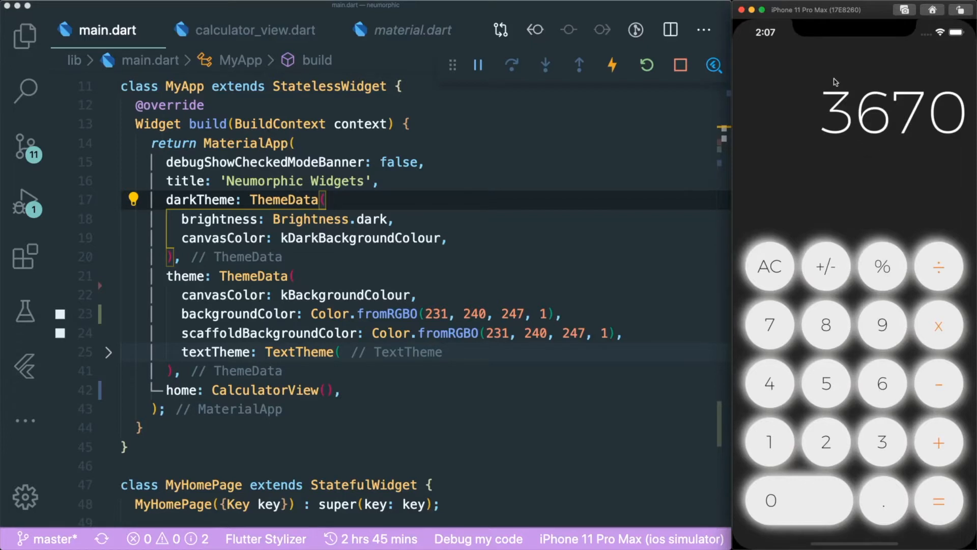
mouse_move(847, 117)
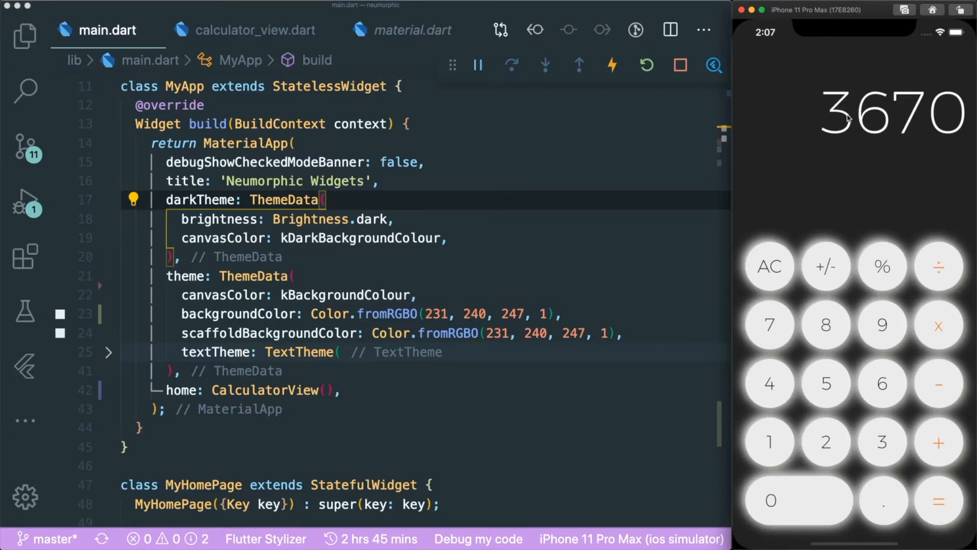
mouse_move(924, 322)
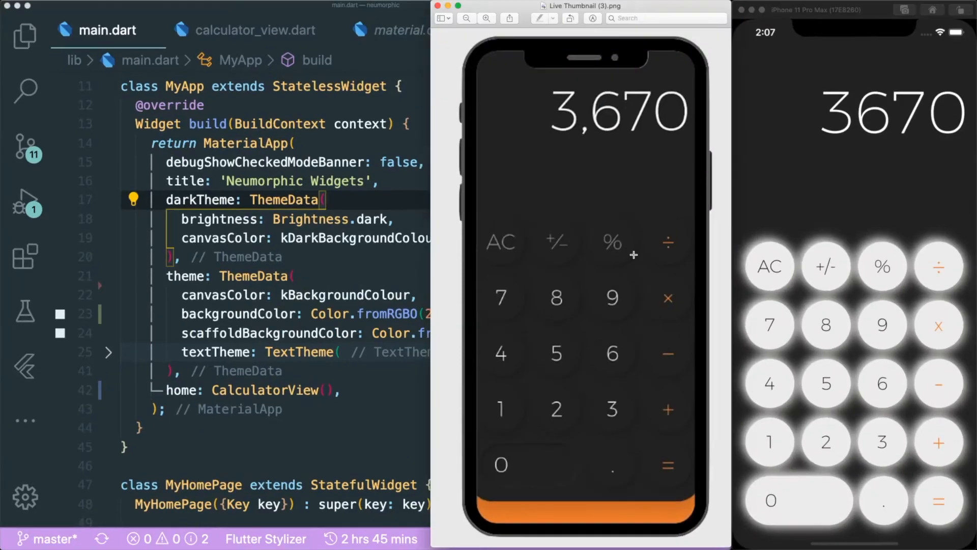
mouse_move(829, 333)
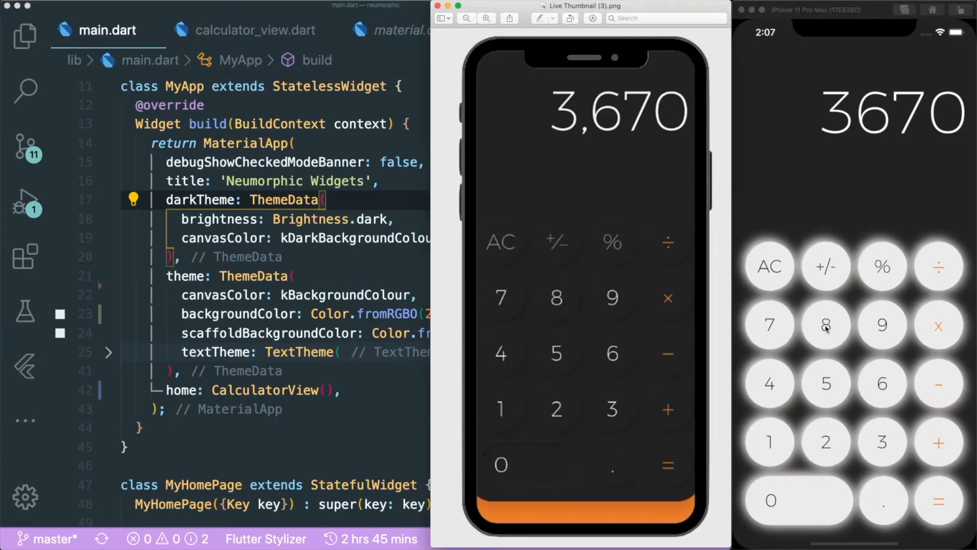
mouse_move(780, 262)
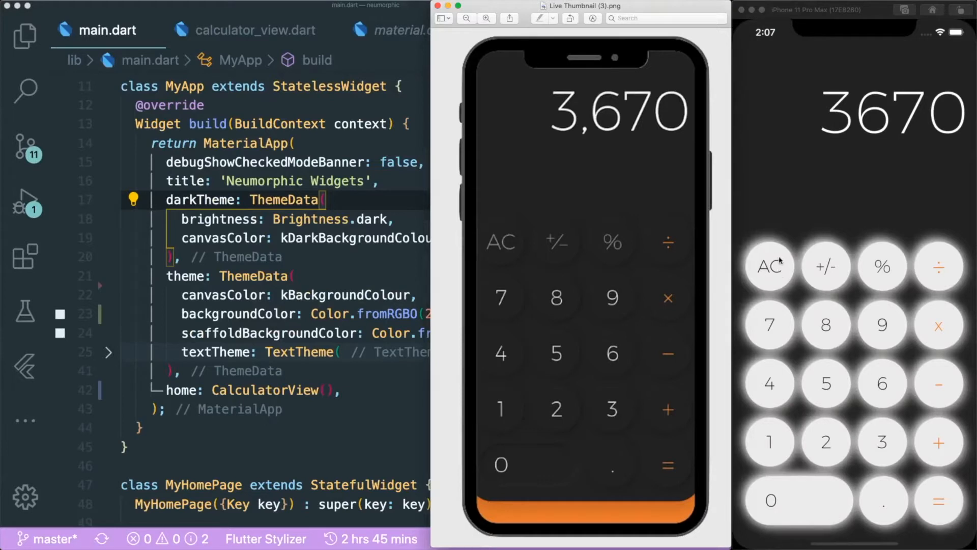
mouse_move(777, 267)
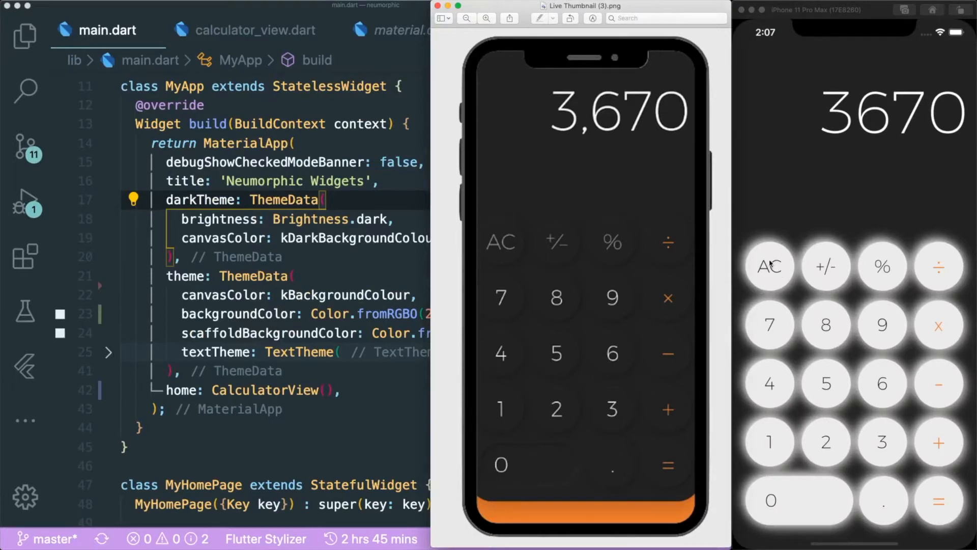
mouse_move(788, 245)
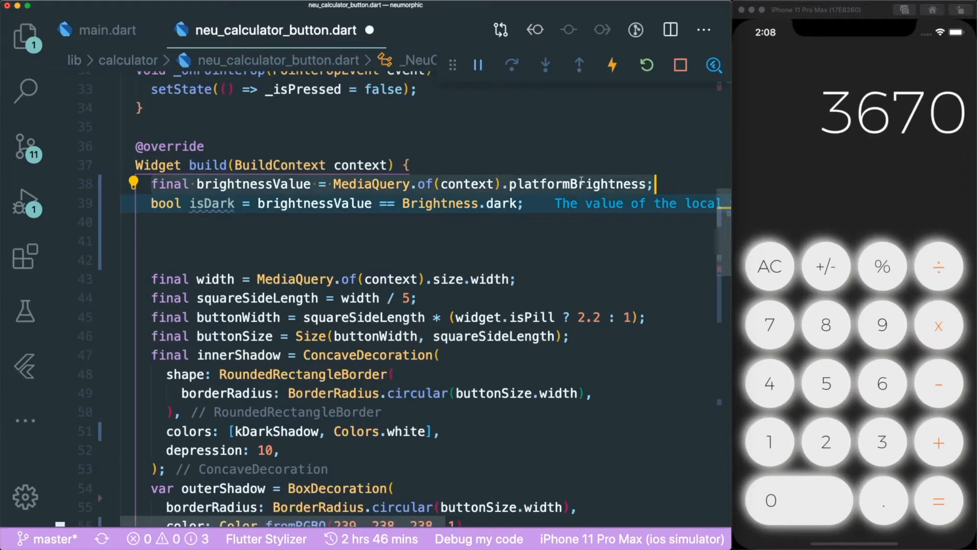
Highlight platformBrightness and isDark in neu_calculator_button.dart's build method, then open neumorphic_theme.dart.
double_click(581, 183)
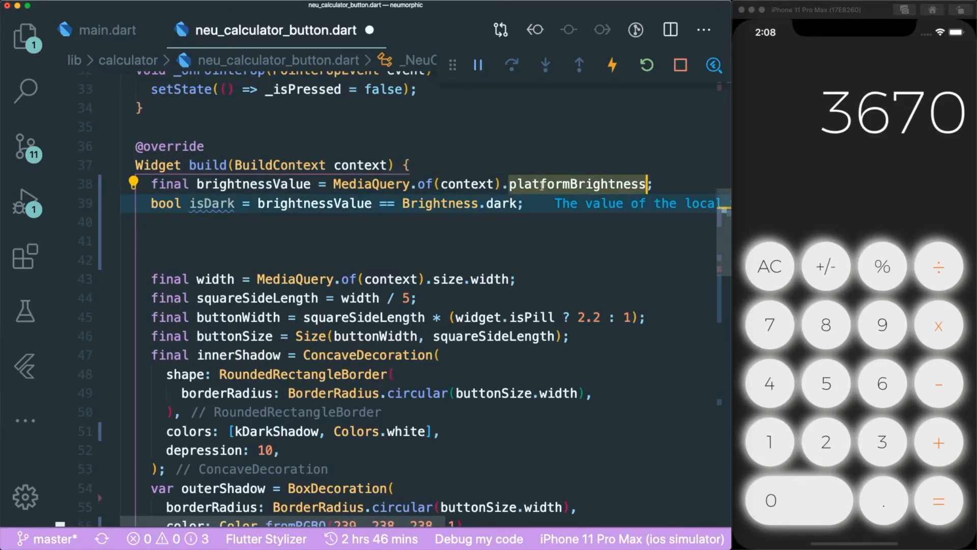
mouse_move(578, 184)
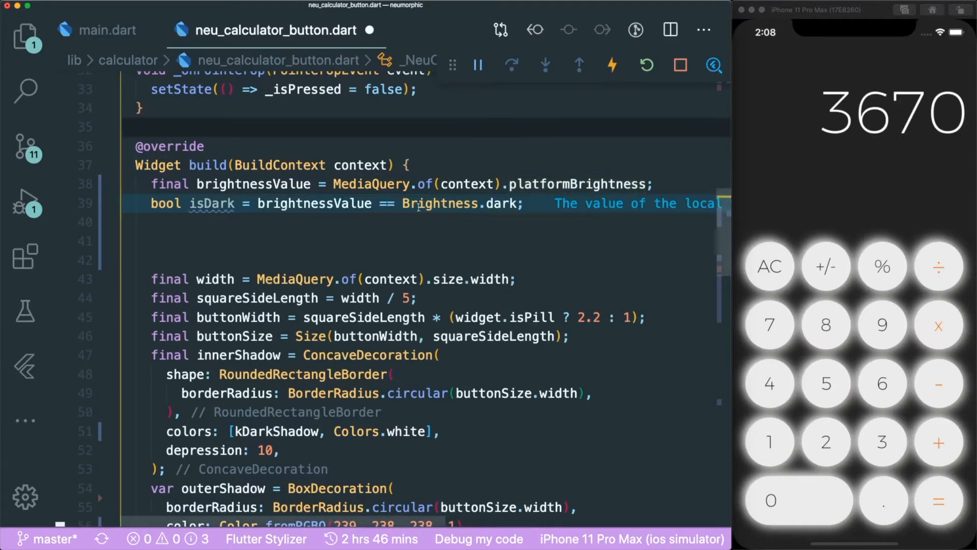
mouse_move(441, 204)
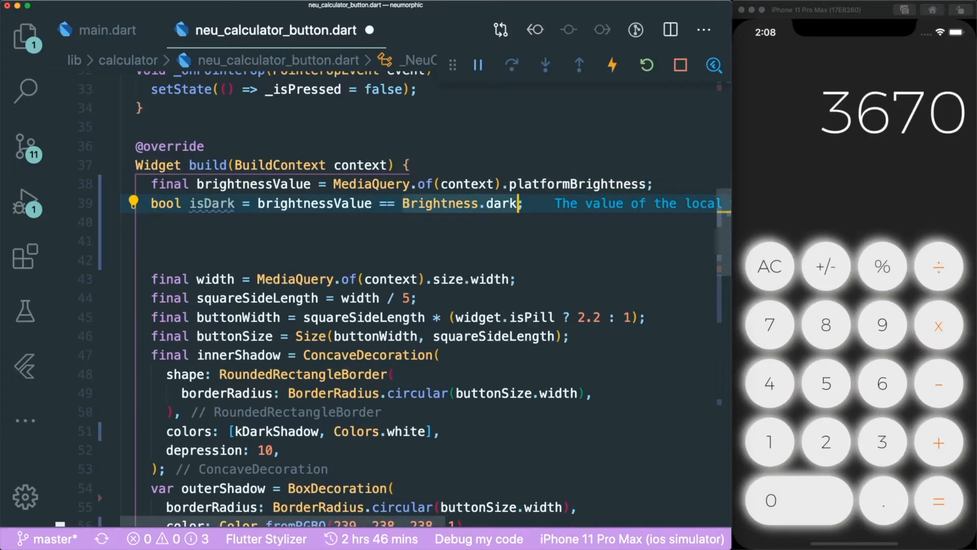
mouse_move(438, 203)
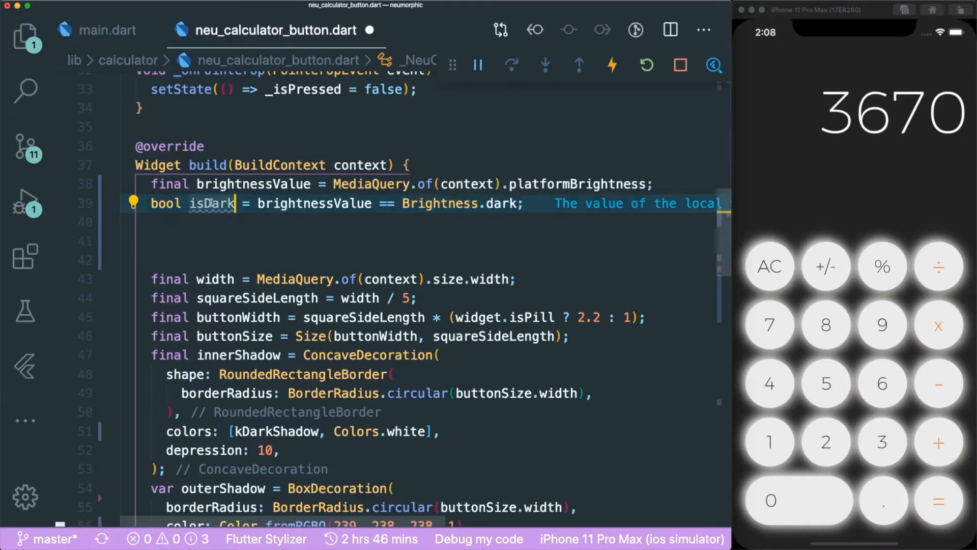
double_click(210, 203)
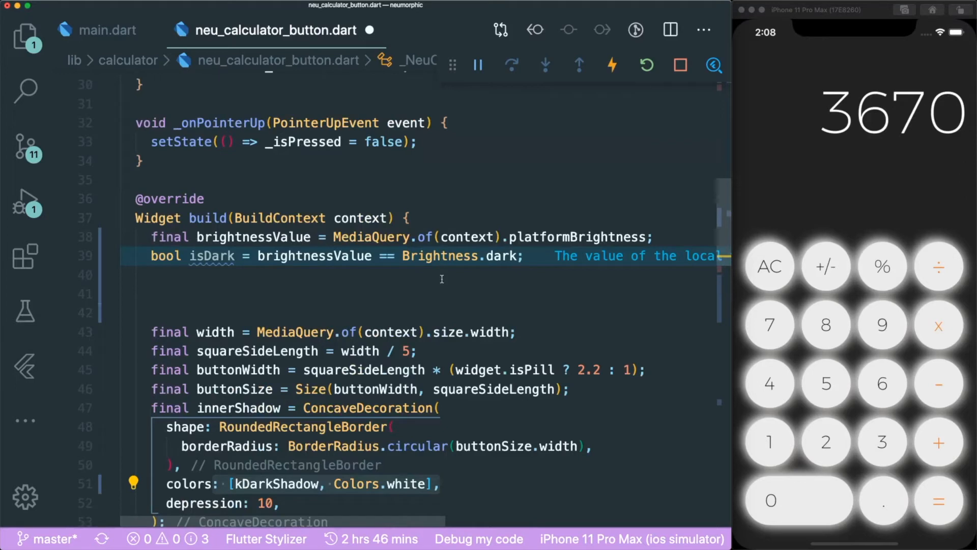
mouse_move(962, 365)
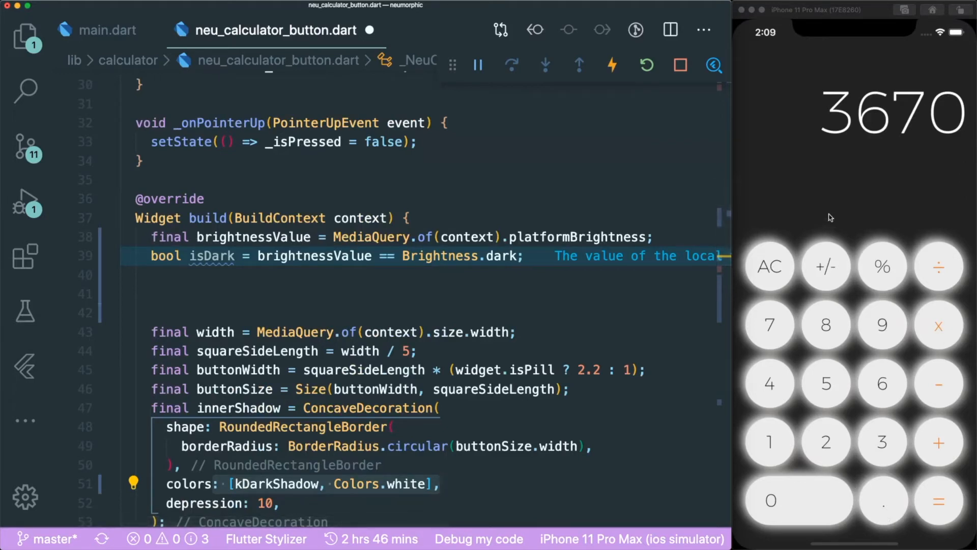
click(405, 29)
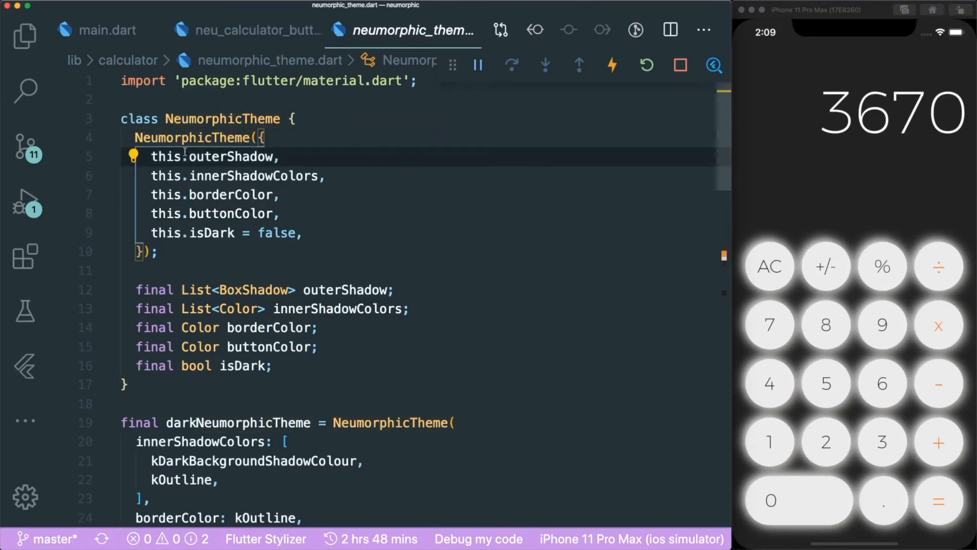
Scroll neumorphic_theme.dart down to the darkNeumorphicTheme and lightNeumorphicTheme definitions.
scroll(down, 3)
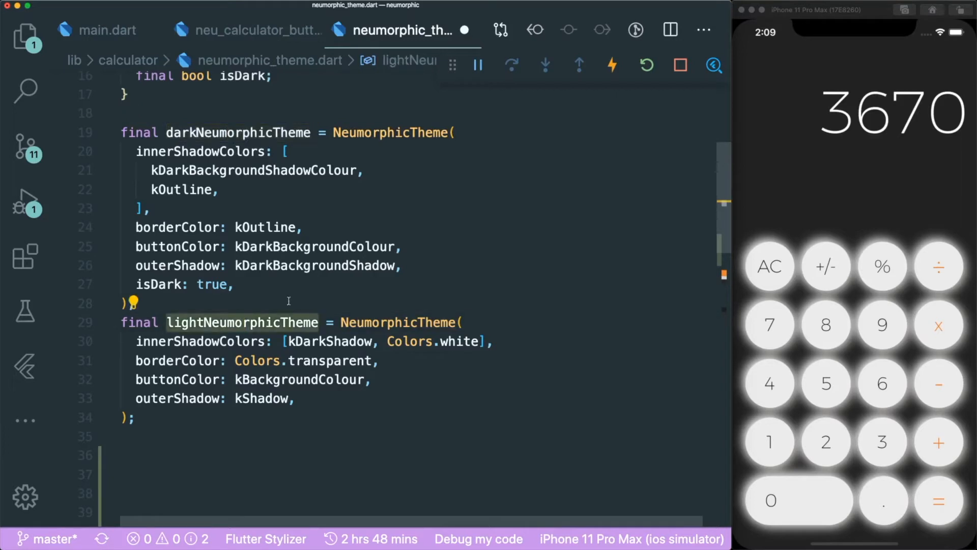
mouse_move(341, 294)
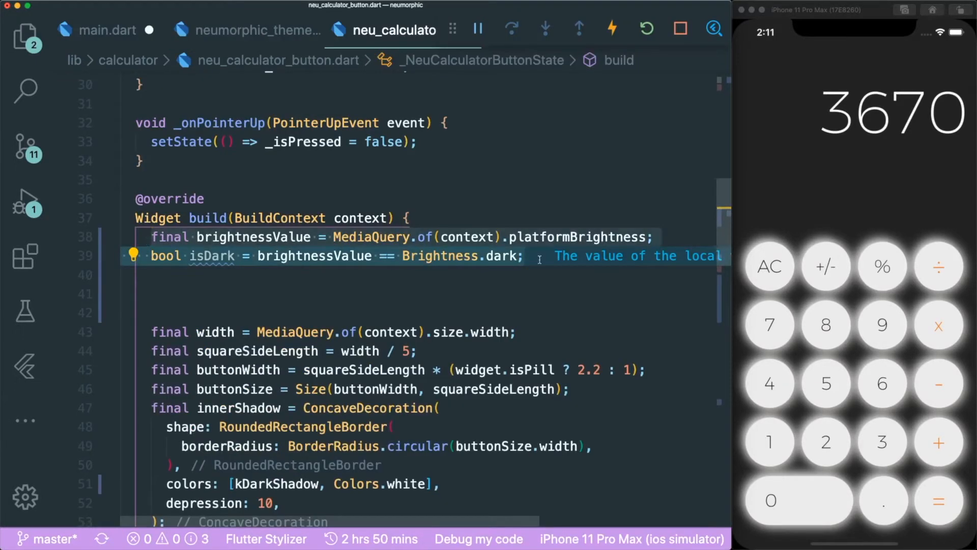
mouse_move(609, 184)
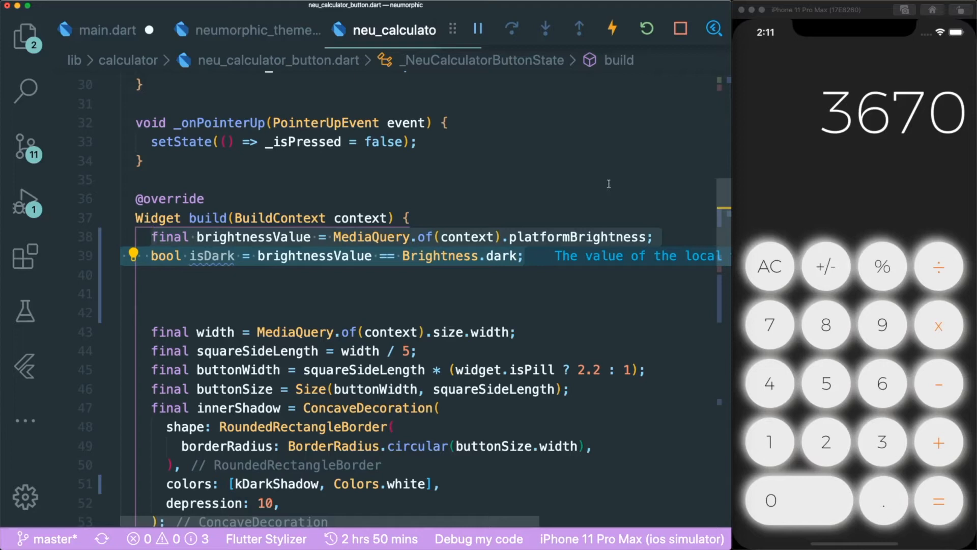
mouse_move(846, 107)
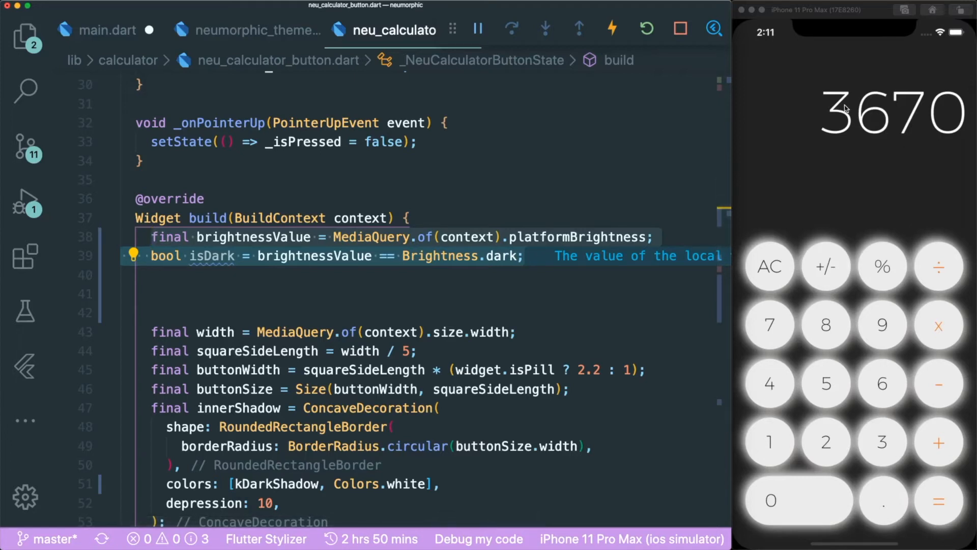
mouse_move(882, 240)
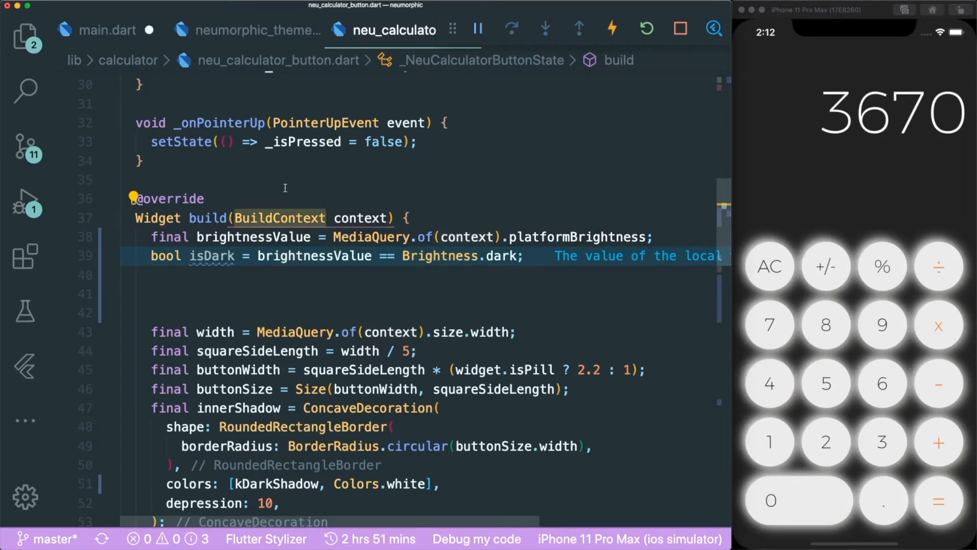
Return to main.dart to start wrapping CalculatorView in a new widget.
click(105, 30)
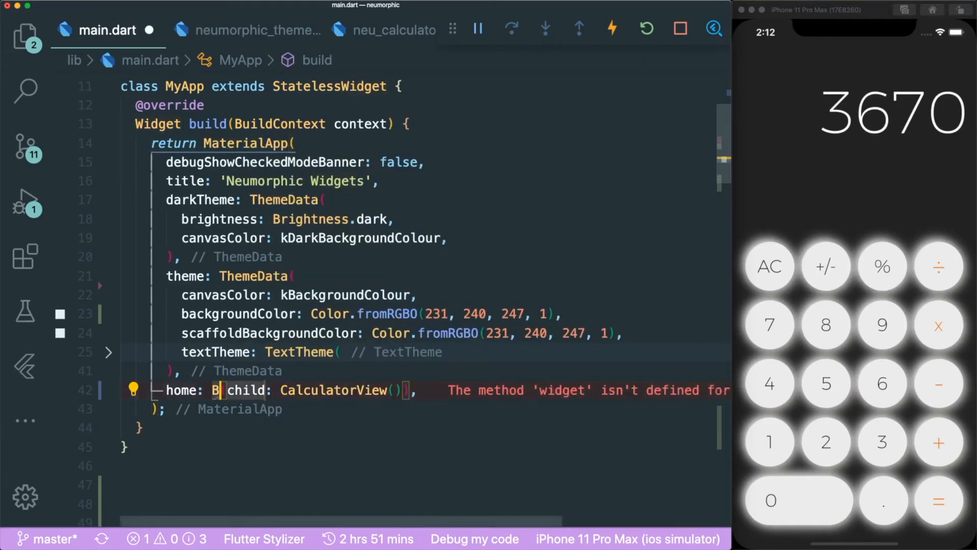
Wrap CalculatorView in a Builder via the 'Change to builder' fix, returning CalculatorView().
text(uilder)
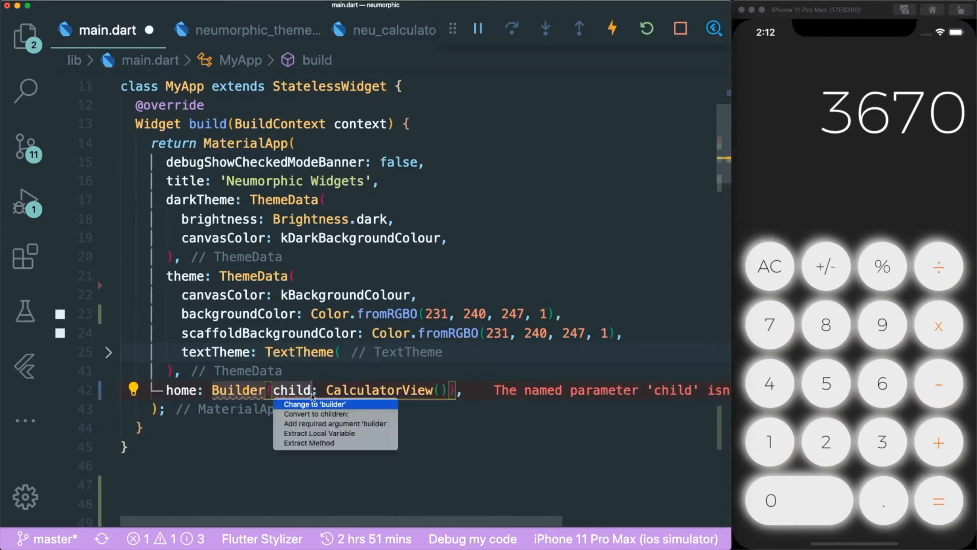
click(315, 404)
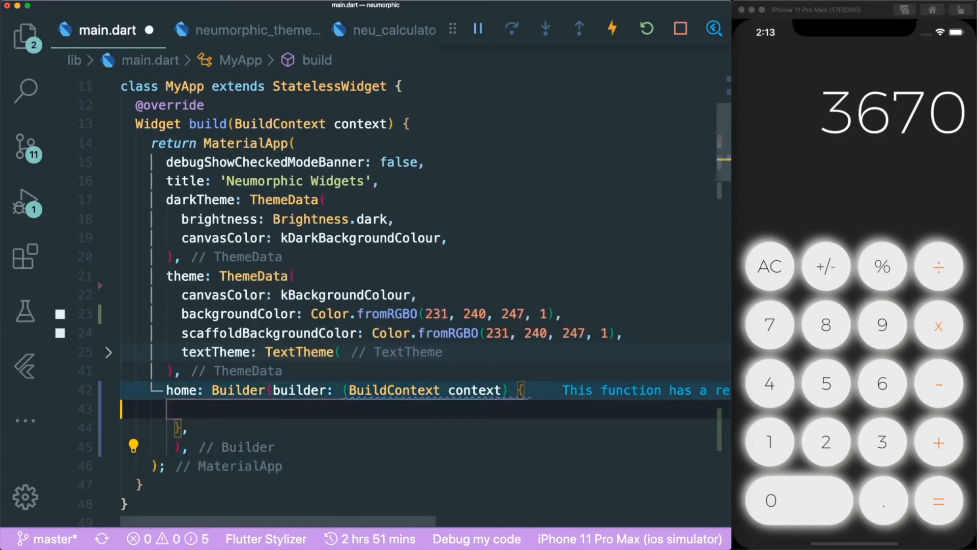
text(return CalculatorView())
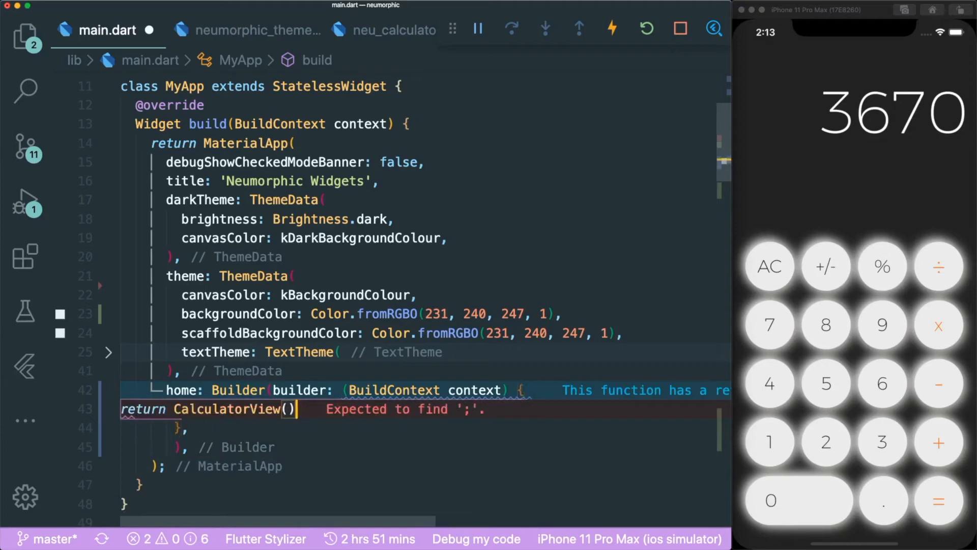
Copy the brightness check lines from the calculator button file into the builder.
click(393, 29)
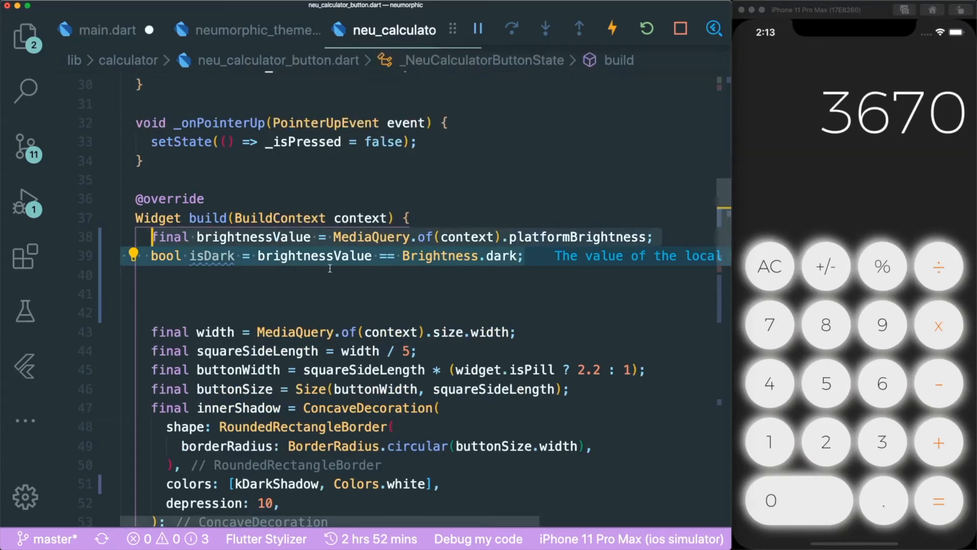
click(105, 29)
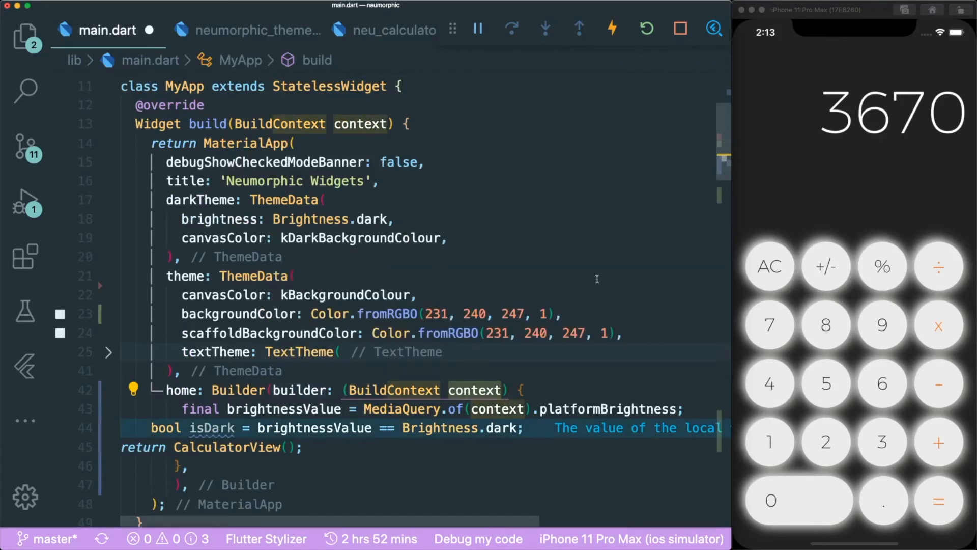
mouse_move(610, 268)
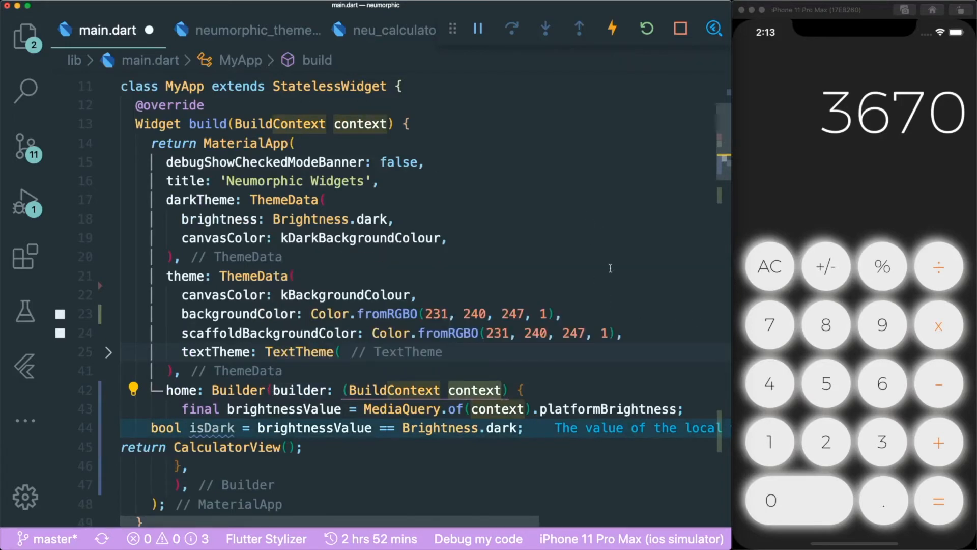
scroll(down, 3)
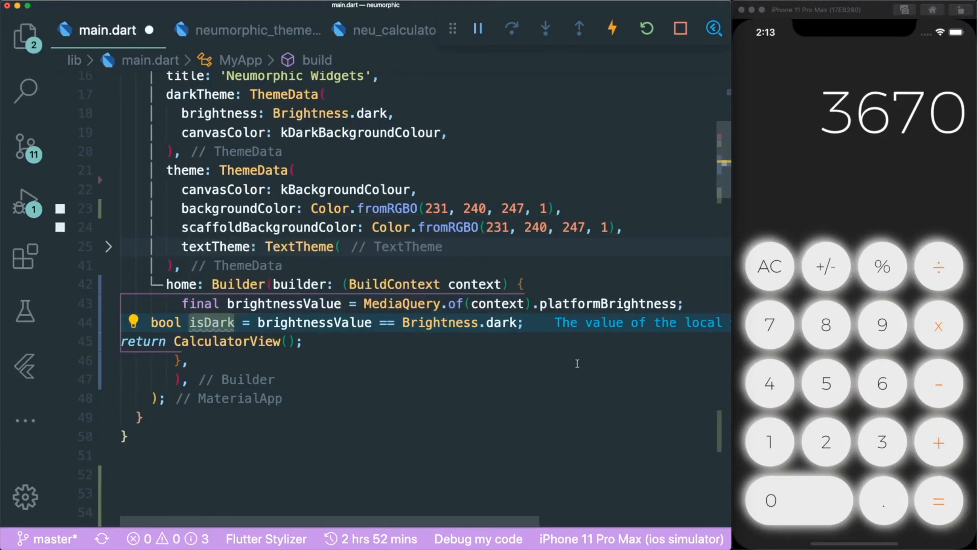
Add final theme = isDark ? darkNeumorphicTheme : lightNeumorphicTheme; below the isDark line.
text(final theme = isDark ? darkNeumorphicTheme : lightNeumorphicTheme;)
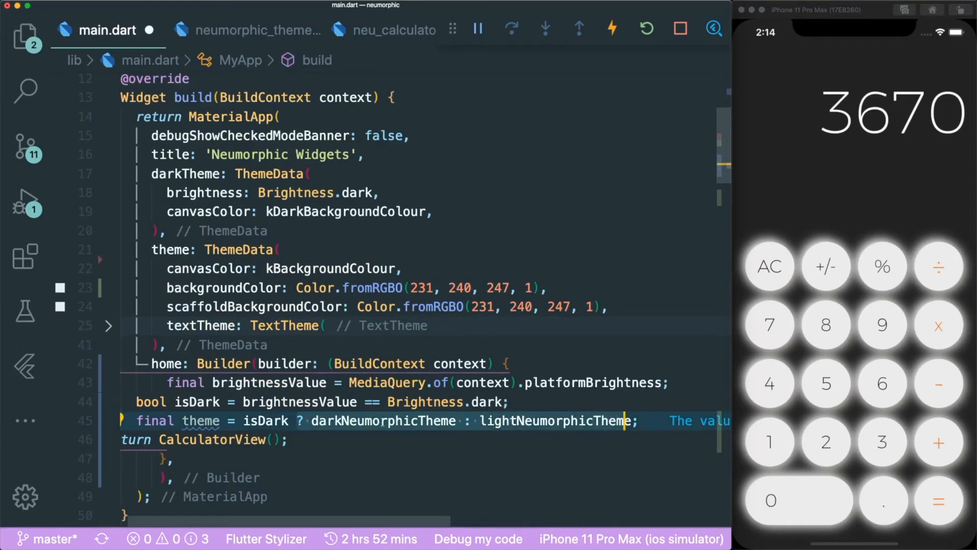
double_click(551, 421)
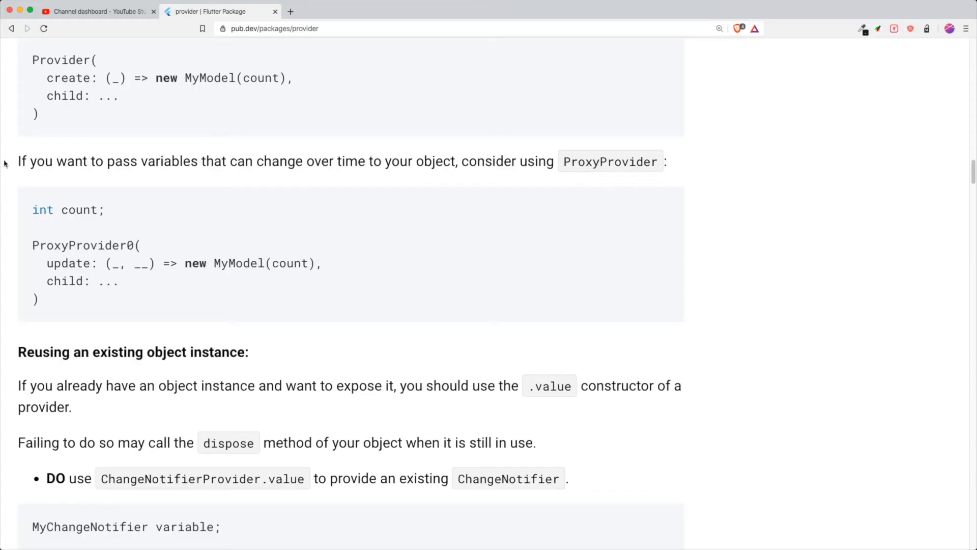
drag(19, 161, 252, 161)
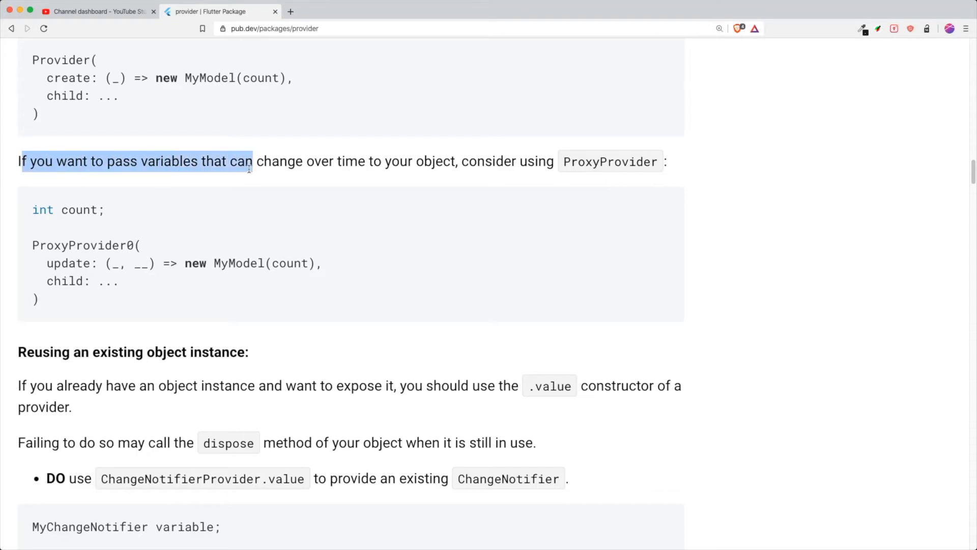
drag(253, 161, 436, 162)
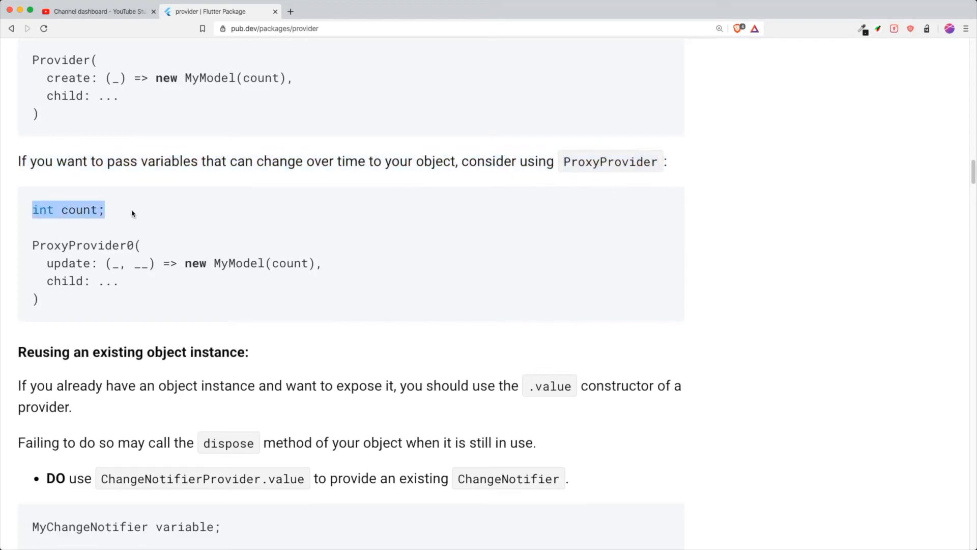
mouse_move(28, 251)
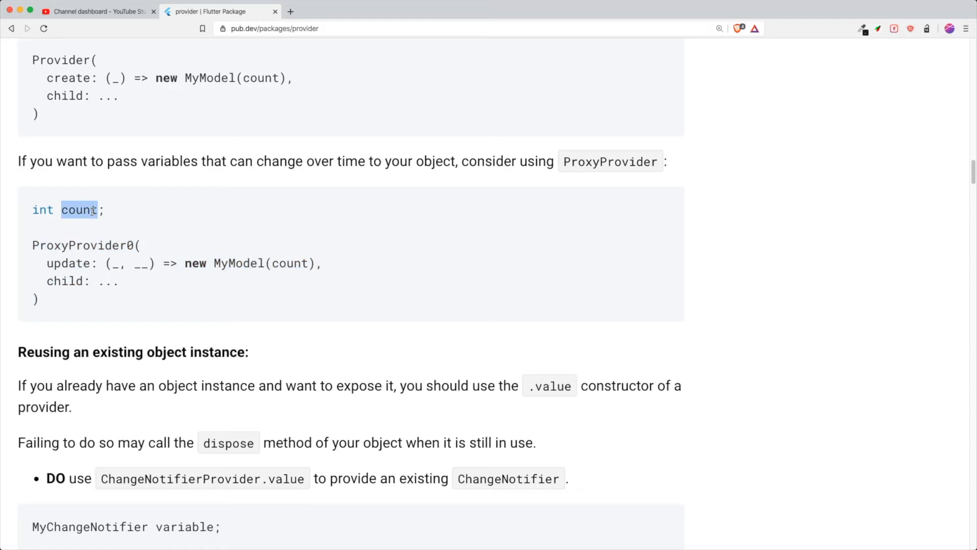
double_click(65, 281)
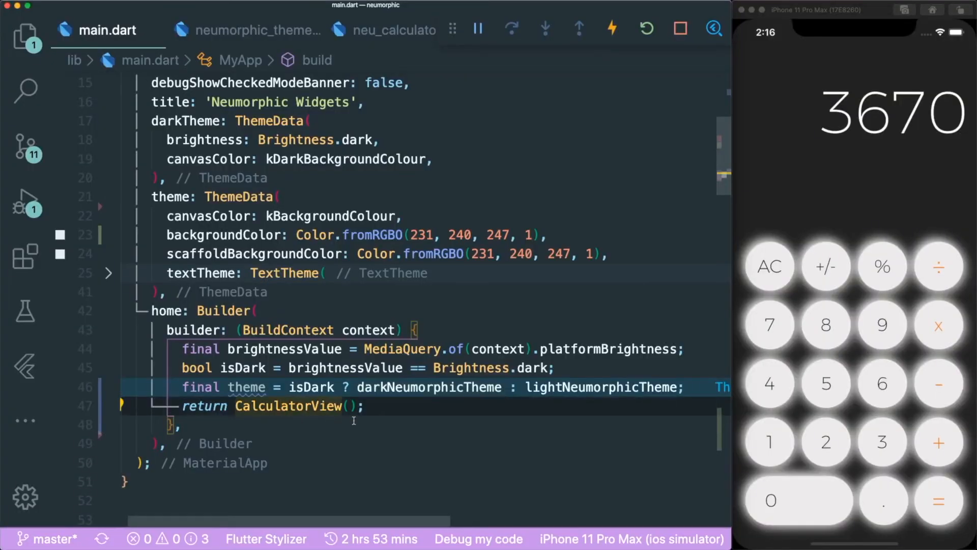
Replace the return with a ProxyProvider<> widget taking CalculatorView as its child.
text(widget child:)
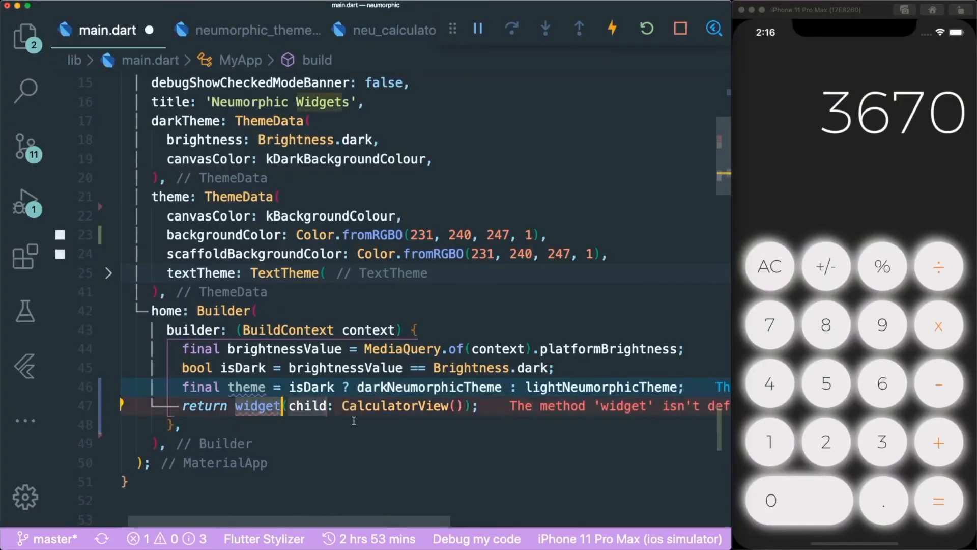
text(ProxyP)
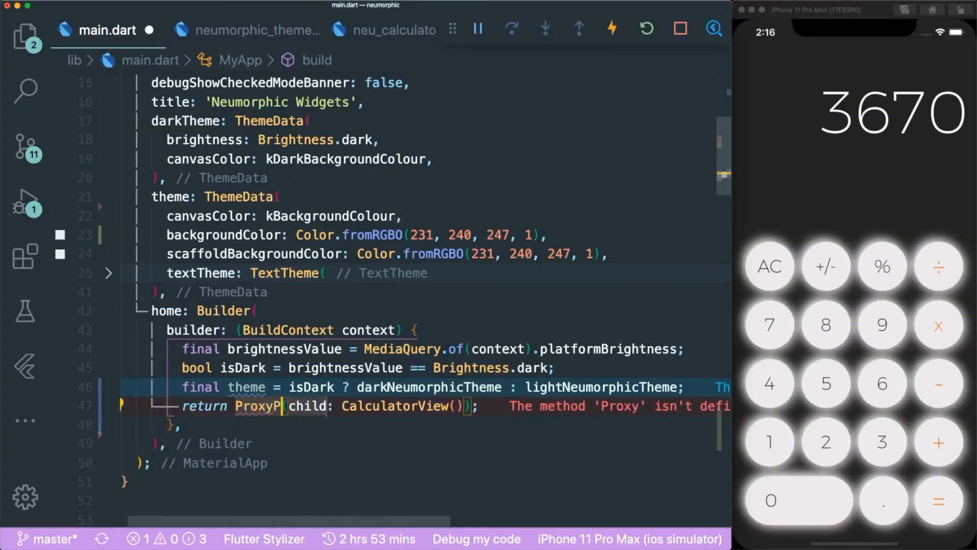
text(rovider)
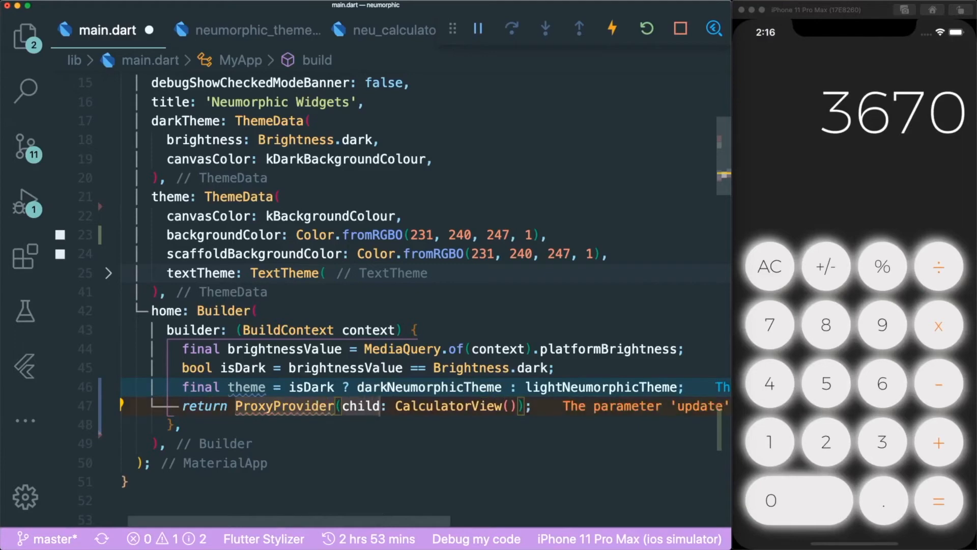
text(<>)
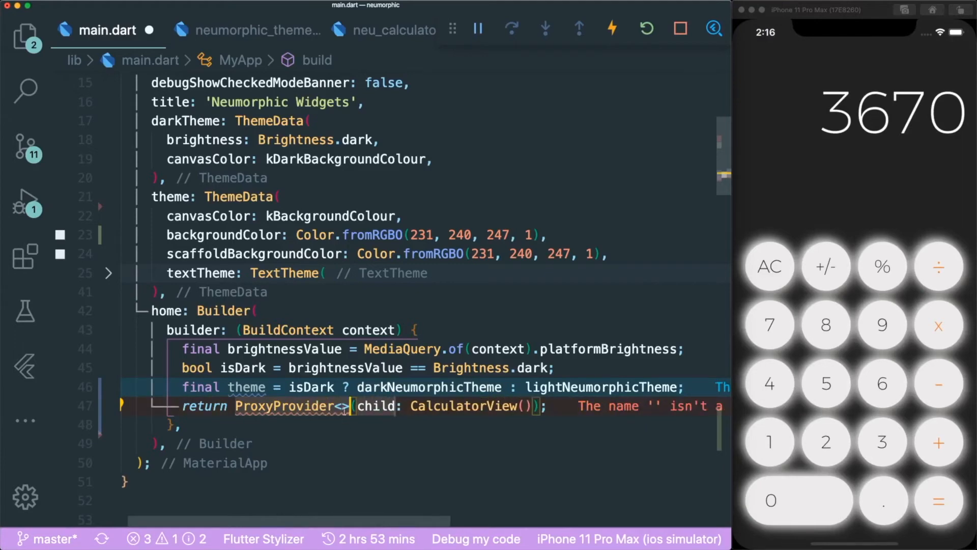
Make it ProxyProvider0<NeumorphicTheme> after checking neumorphic_theme.dart, and begin the update callback.
click(255, 30)
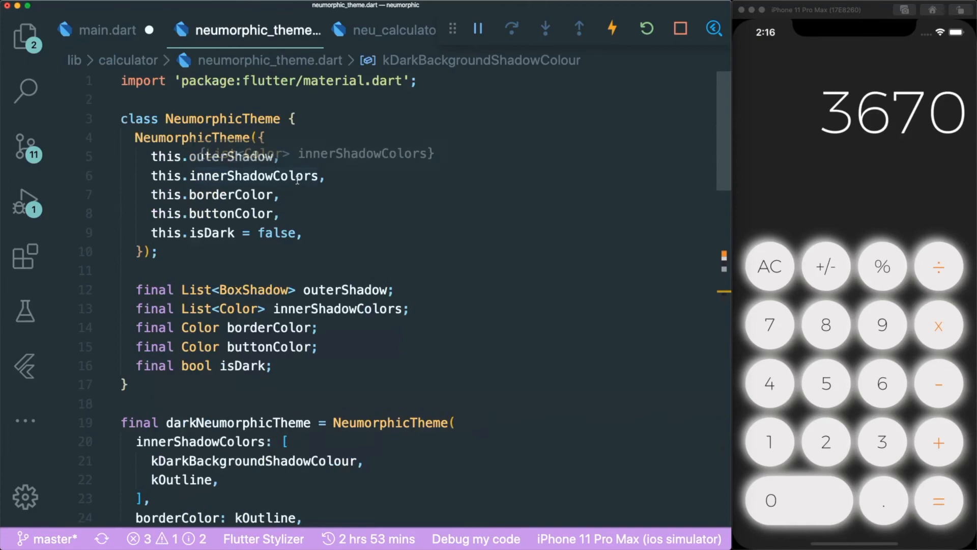
click(104, 30)
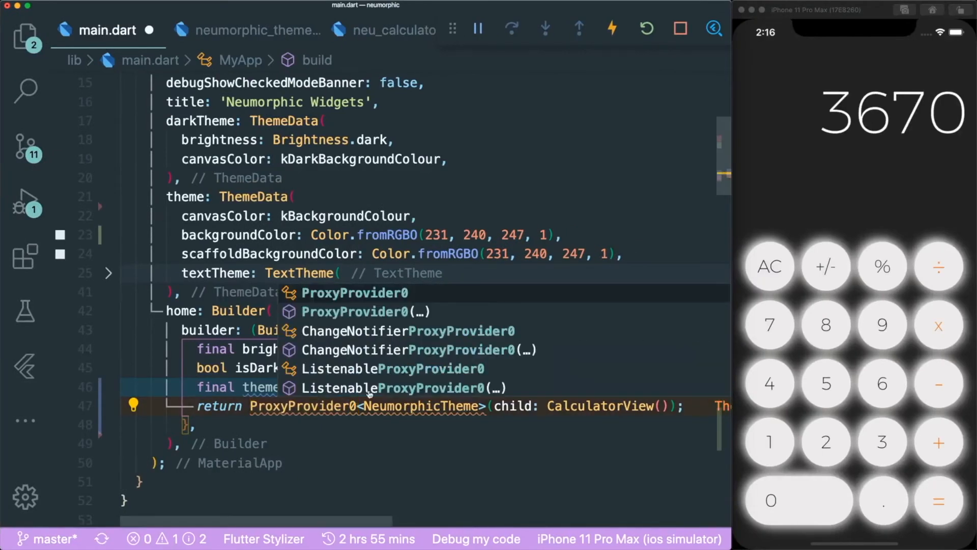
key(Escape)
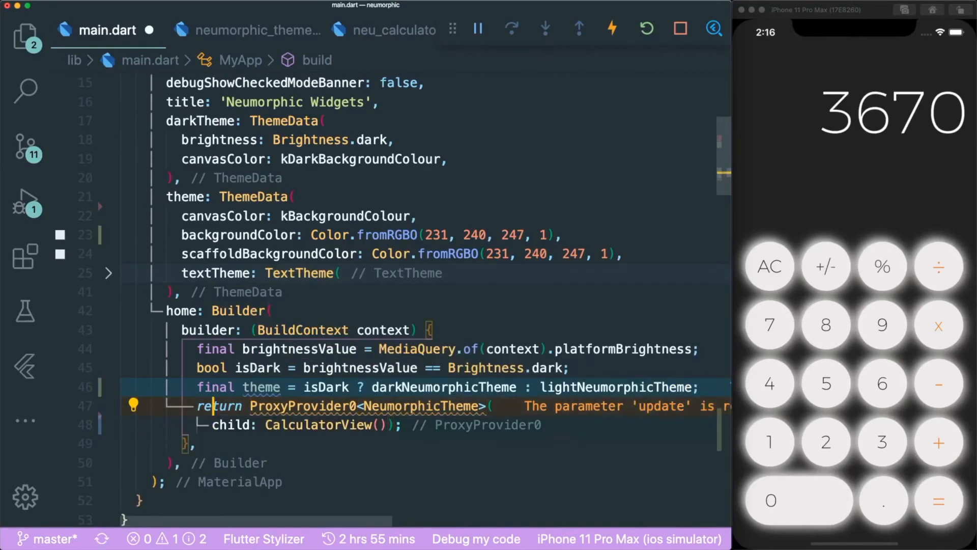
text(update: (),)
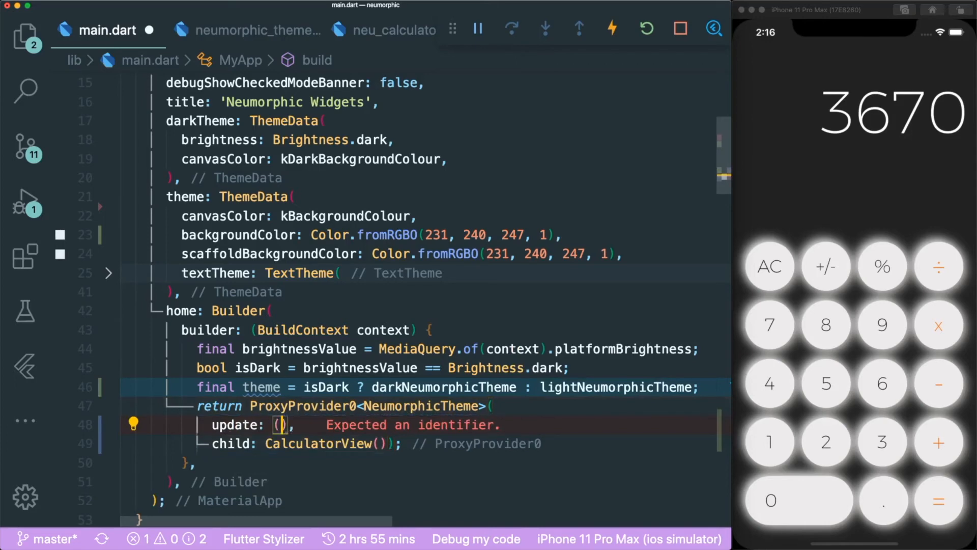
text(_,__)
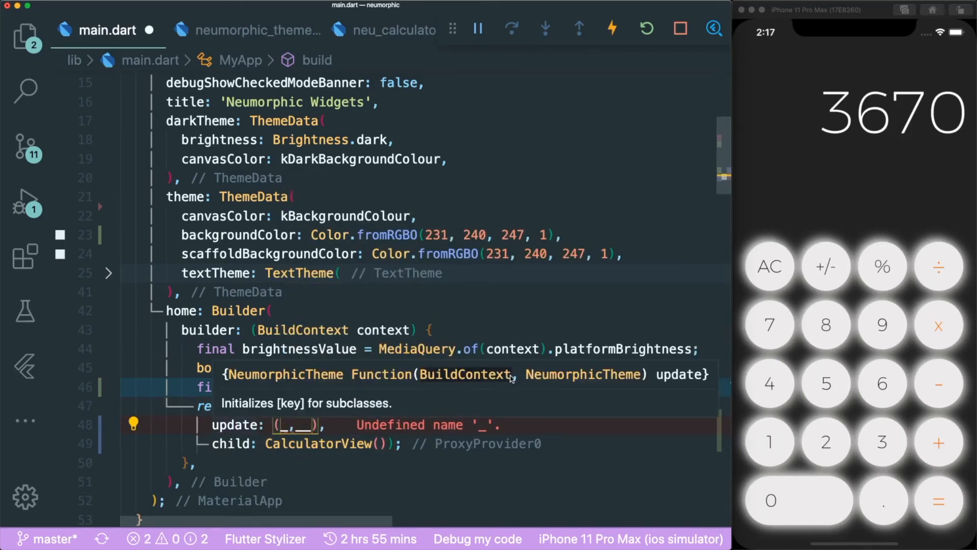
mouse_move(527, 378)
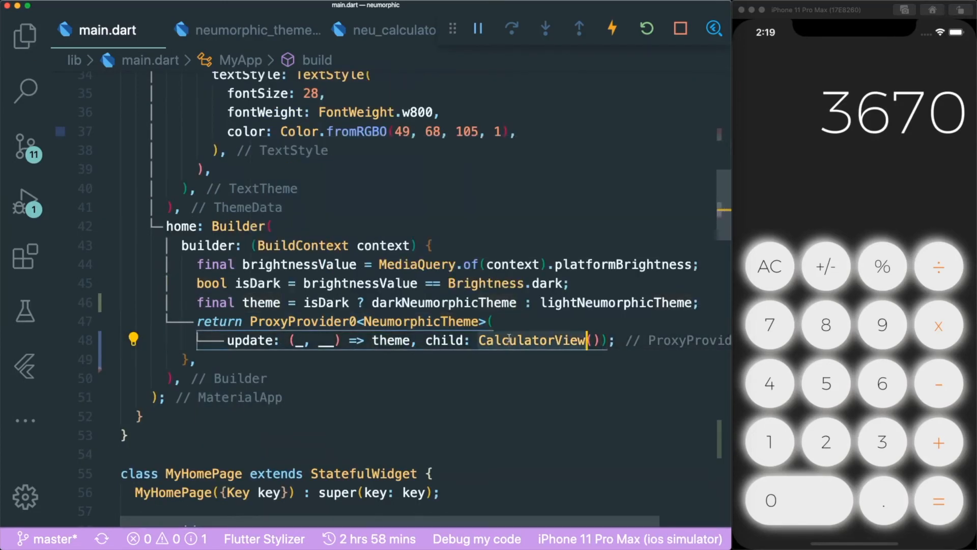
Check neu_calculator_button.dart reads NeumorphicTheme via Provider.of, then return to main.dart.
double_click(532, 341)
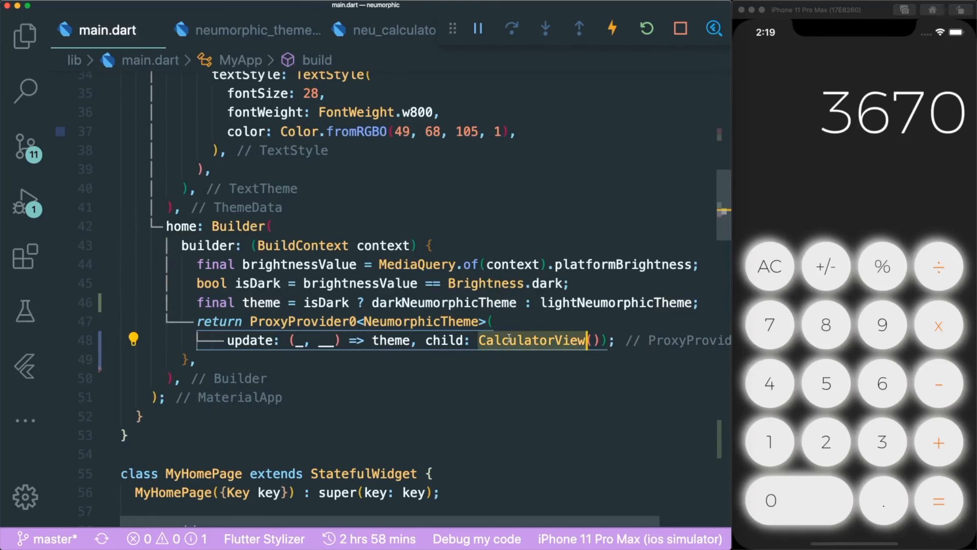
click(392, 29)
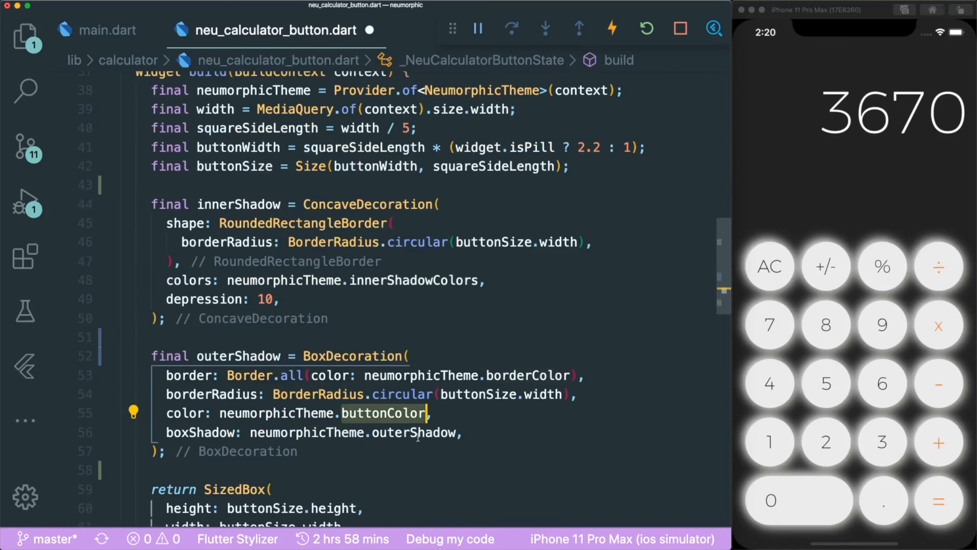
scroll(down, 3)
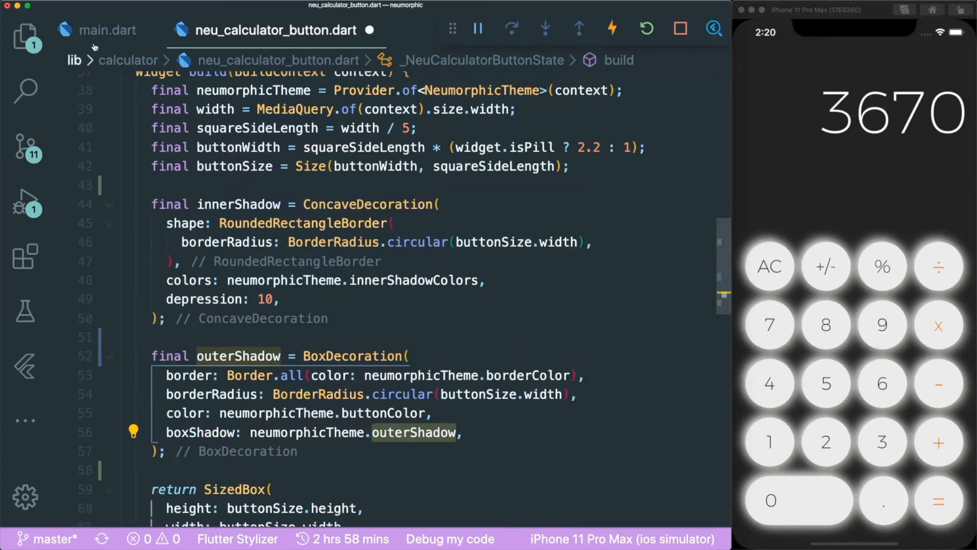
click(105, 31)
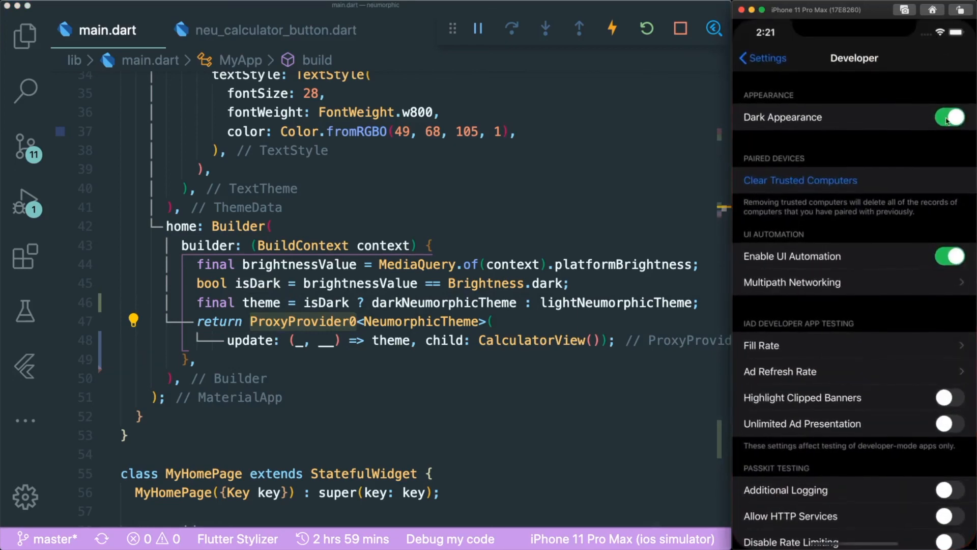
Toggle Dark Appearance off and on, checking the light and dark neumorphic calculator.
click(948, 117)
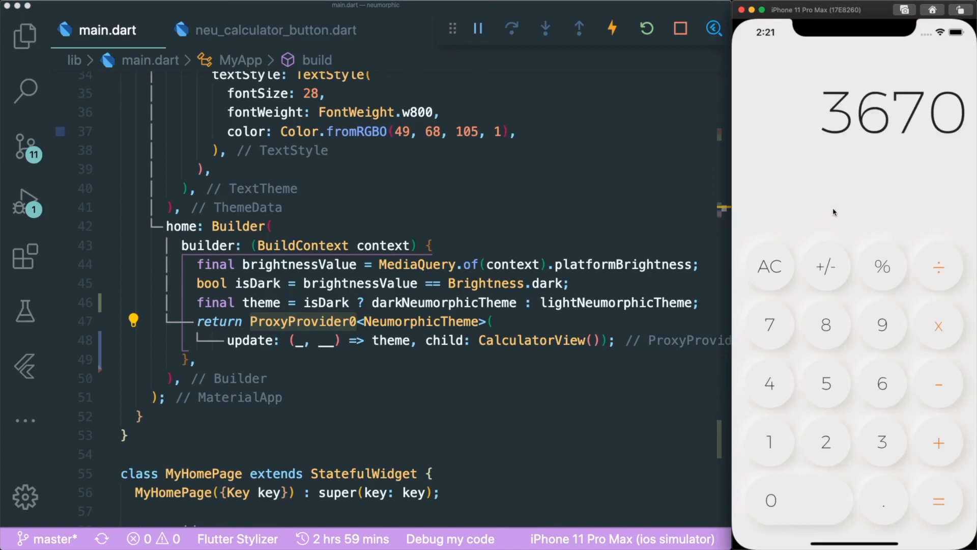
mouse_move(829, 194)
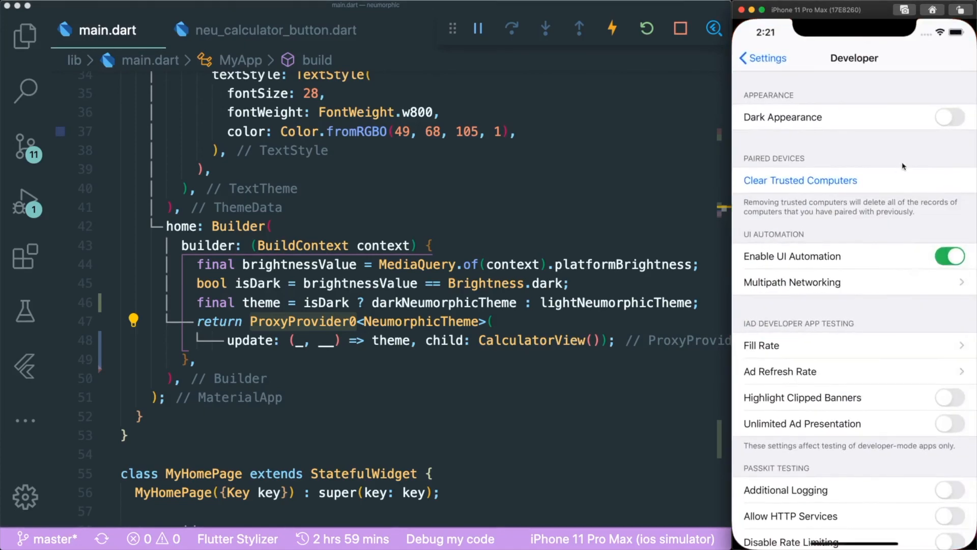
click(952, 117)
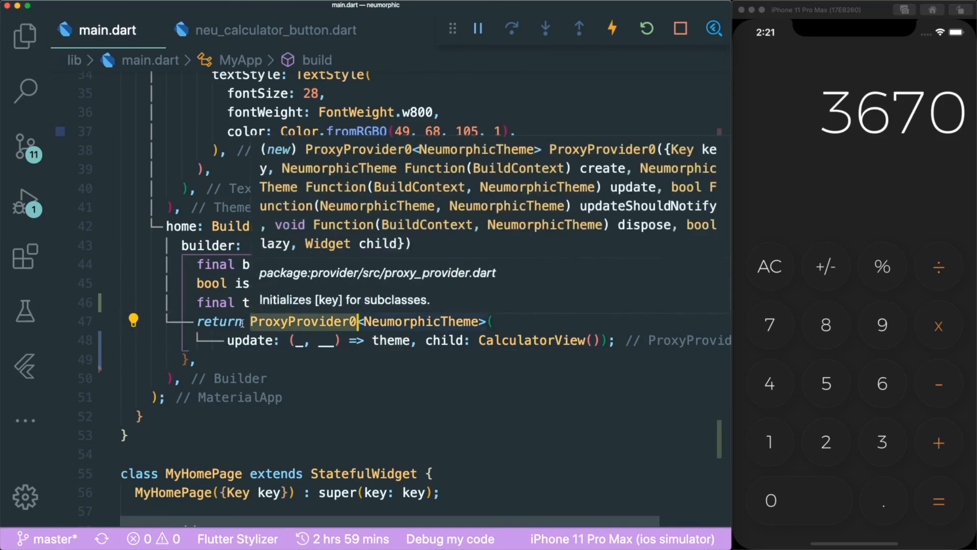
mouse_move(486, 340)
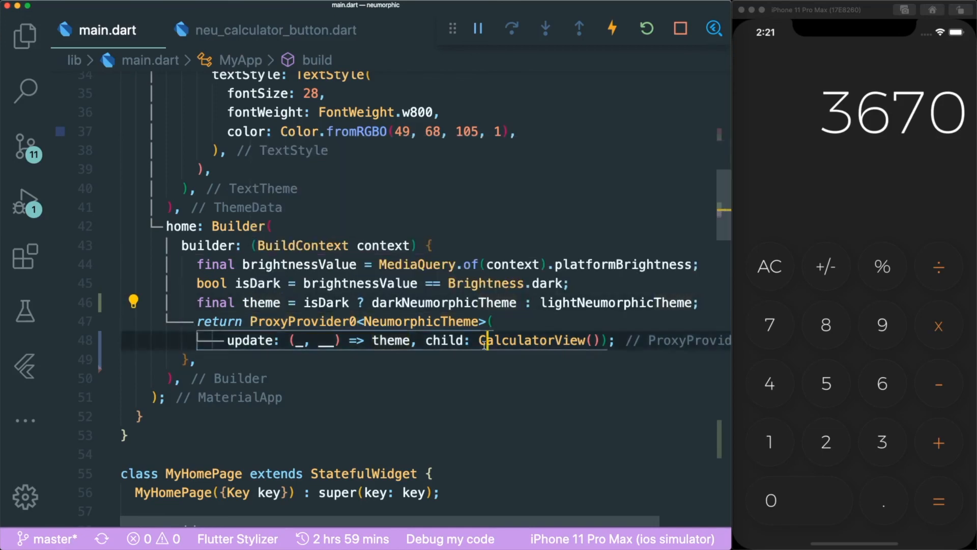